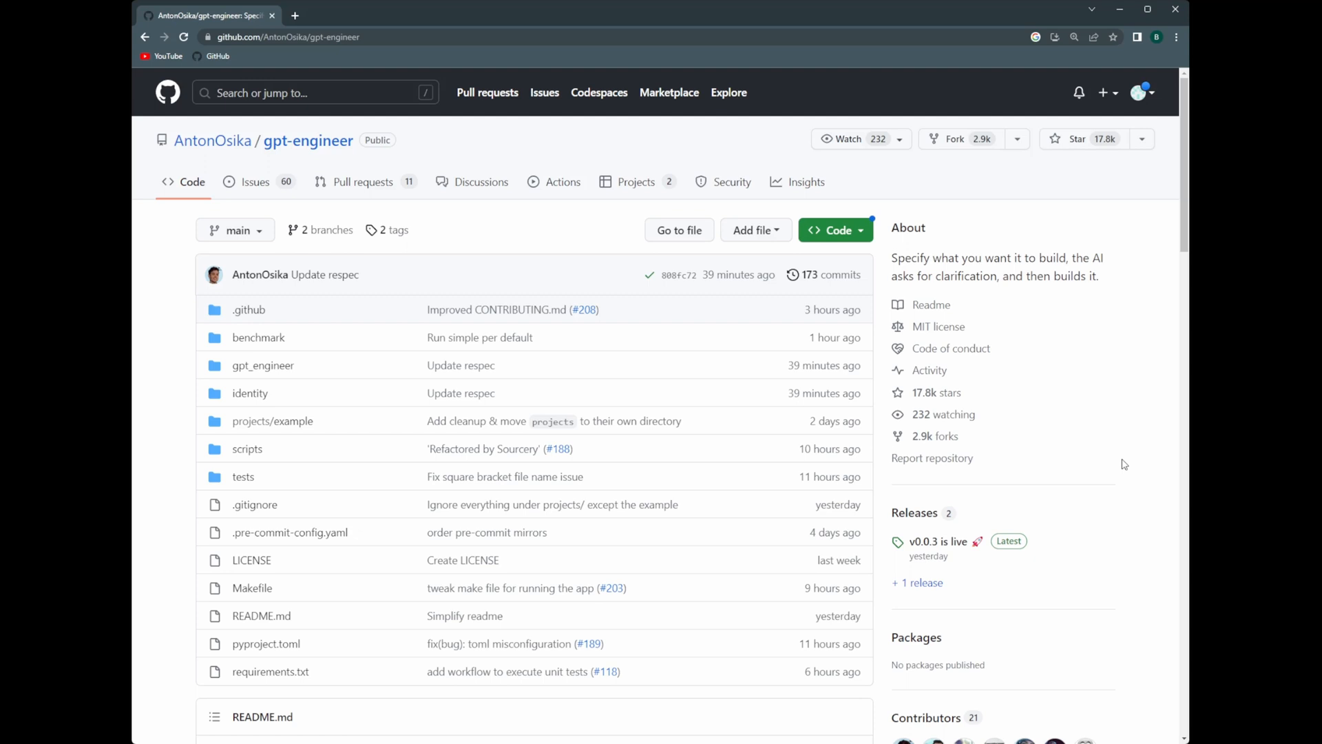
mouse_move(926, 452)
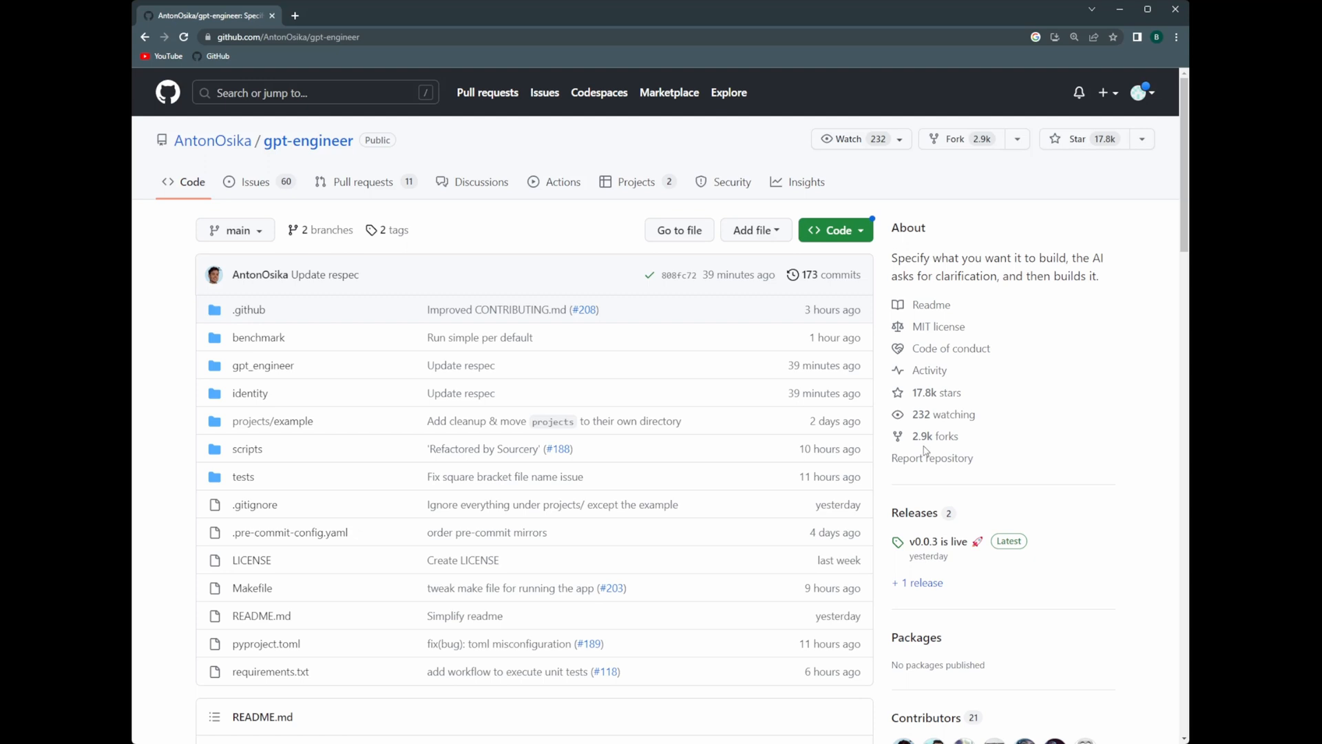
Confirm Python 3.9.1 in the terminal with python --version and select the output
left_click(834, 230)
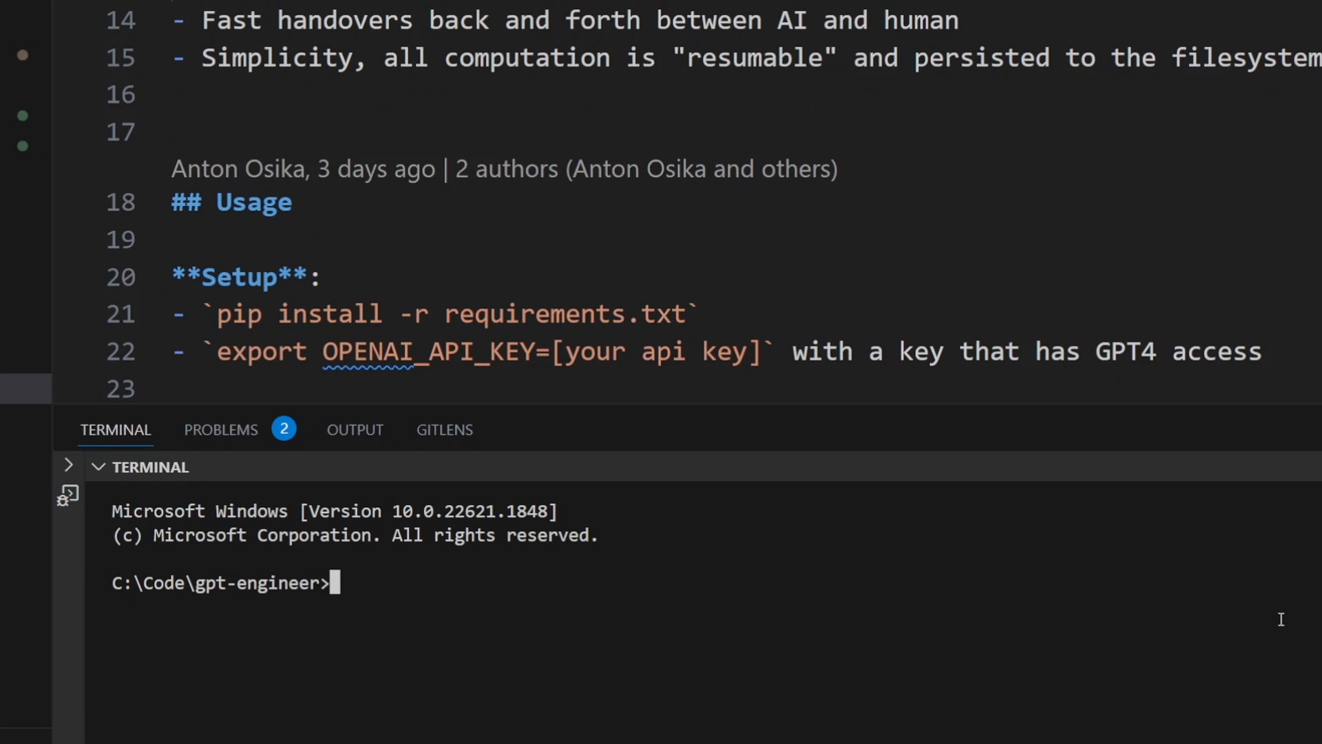
type("python --version")
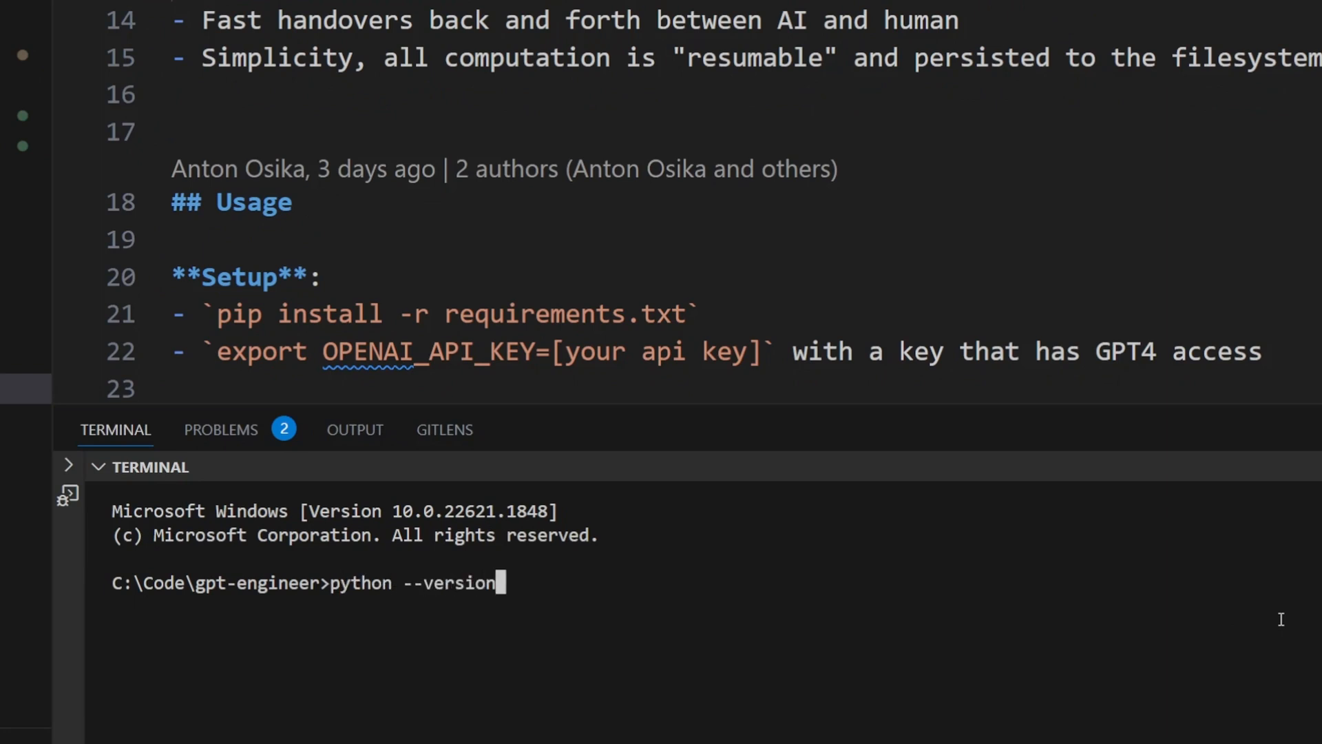
key("Enter")
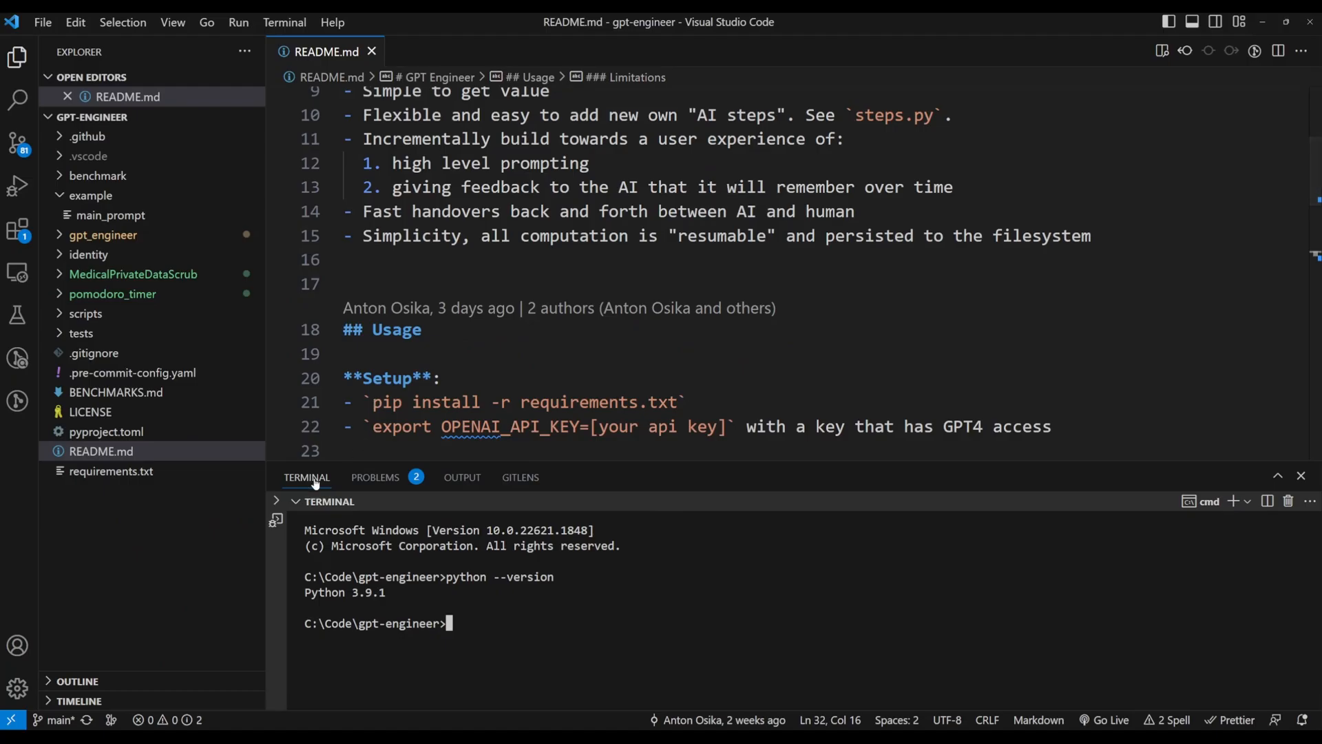
left_click_drag(378, 400, 678, 401)
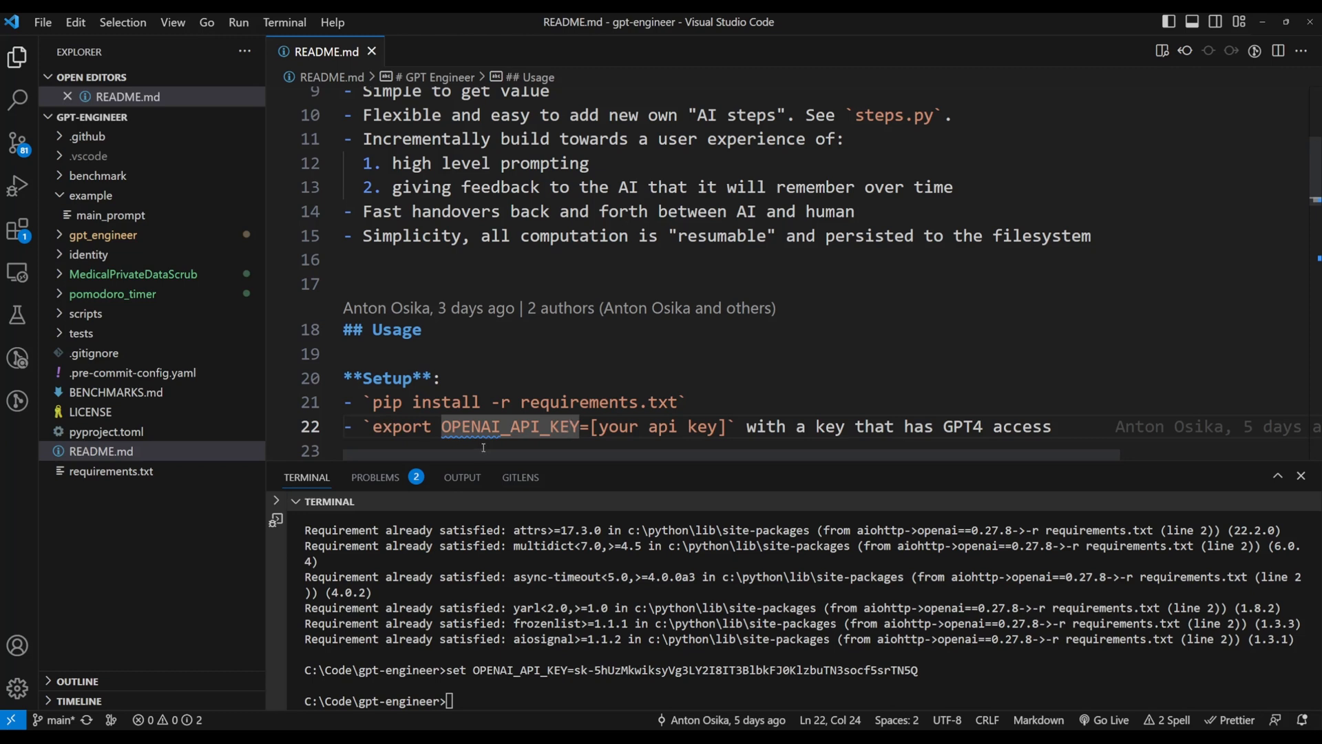
mouse_move(460, 443)
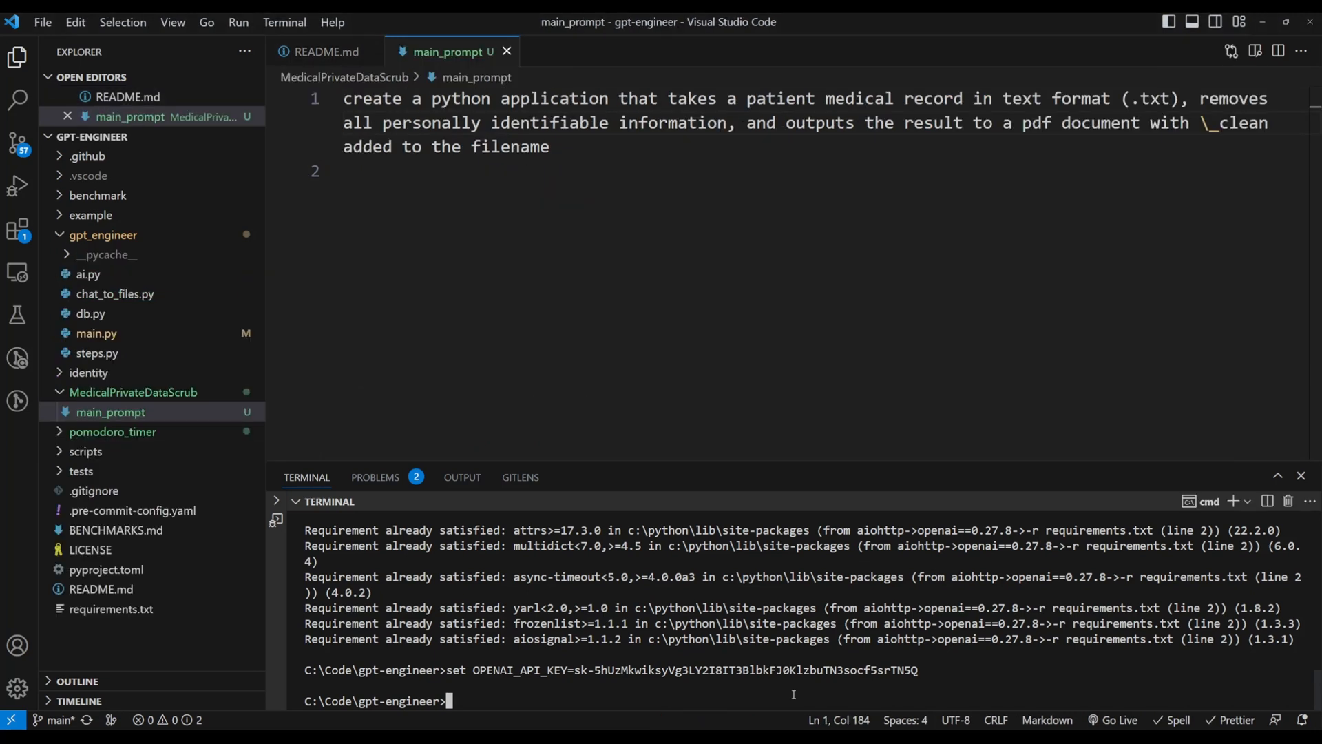
mouse_move(776, 719)
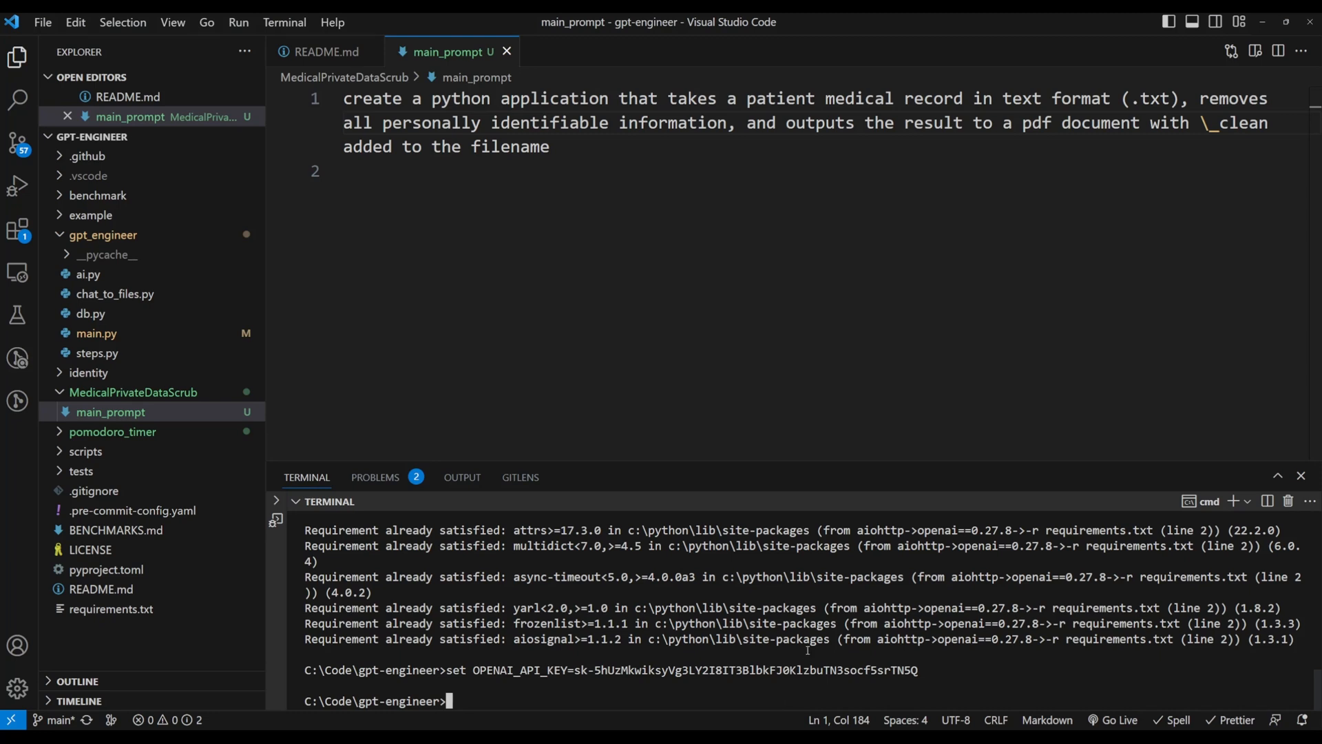
mouse_move(170, 286)
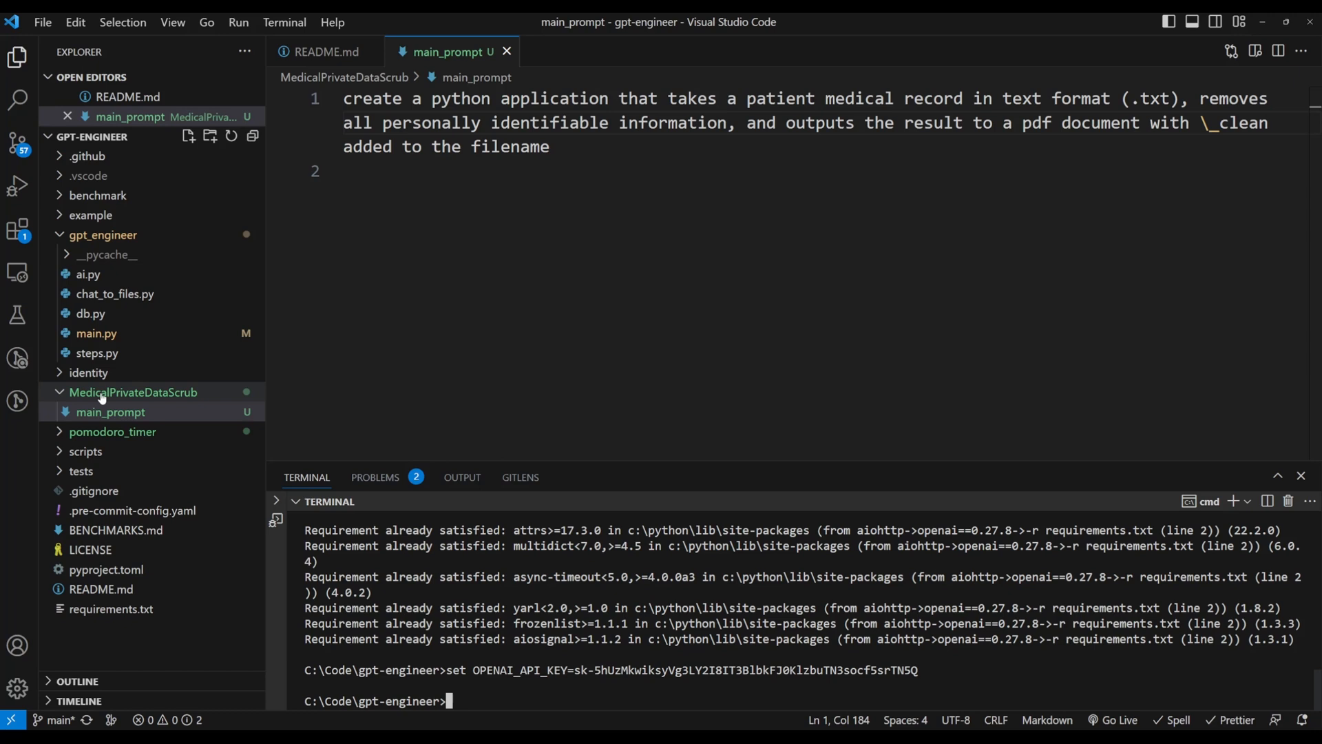
mouse_move(133, 397)
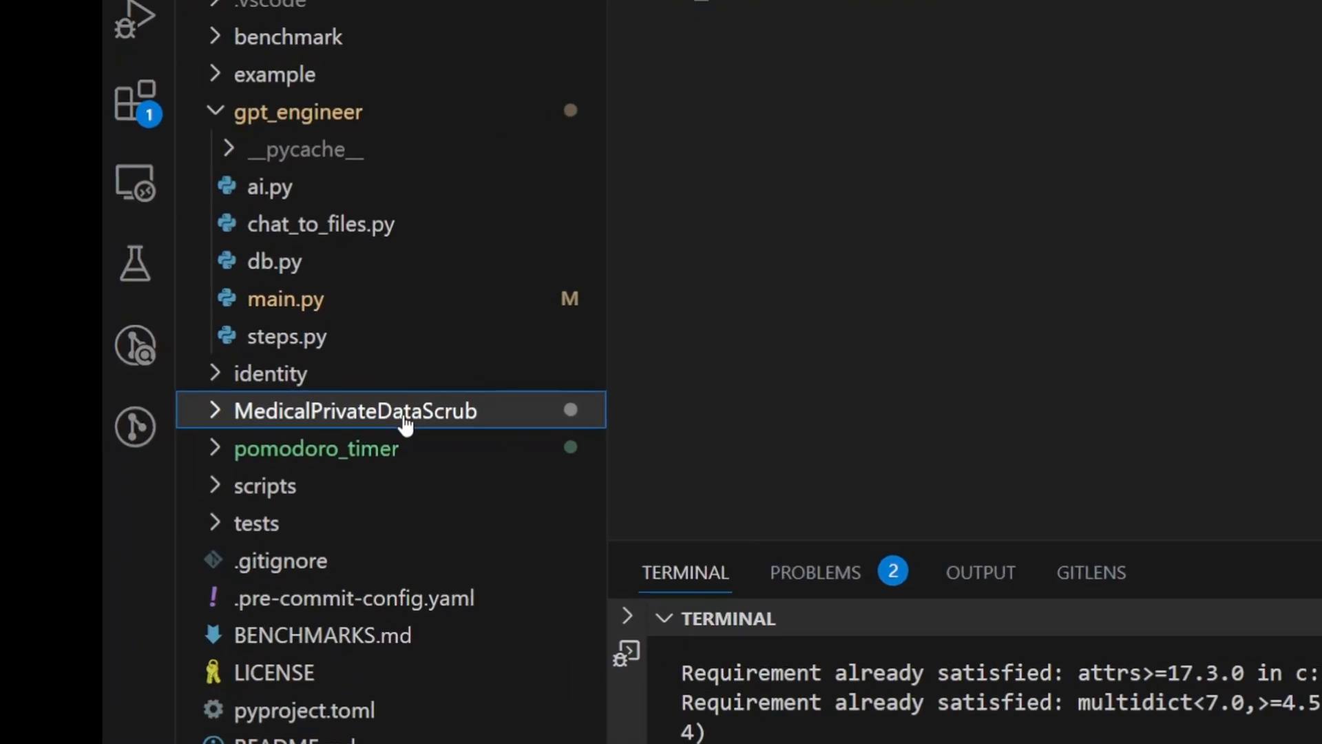
left_click(357, 410)
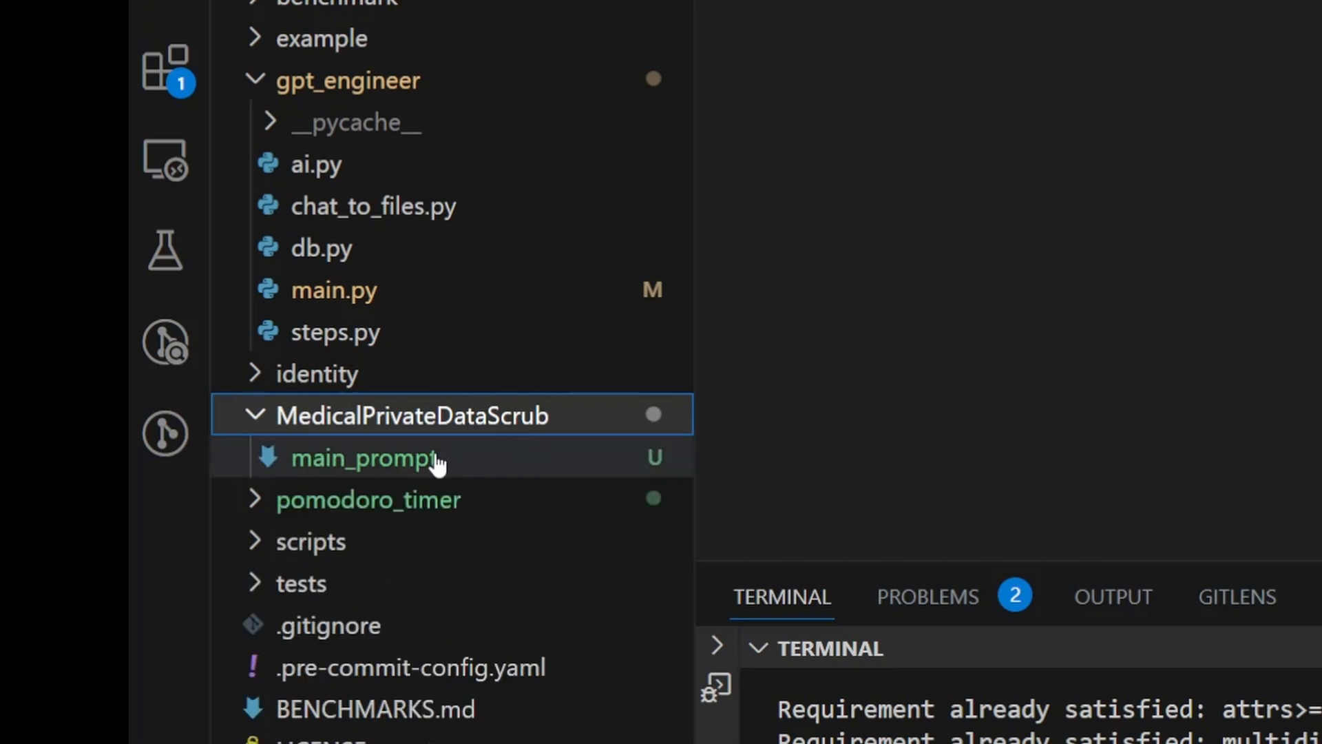
mouse_move(418, 475)
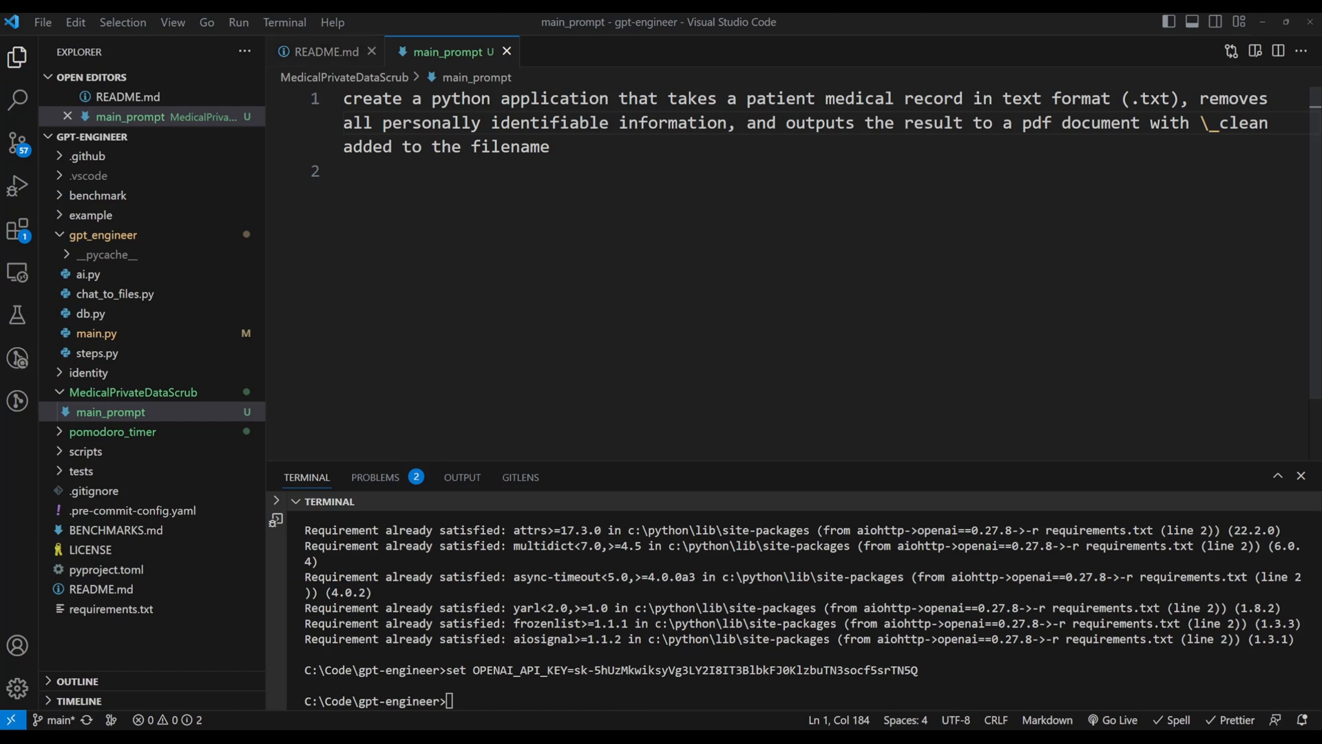
Replace the placeholder project name so the command runs gpt_engineer.main on MedicalPrivateDataScrub
left_click(328, 53)
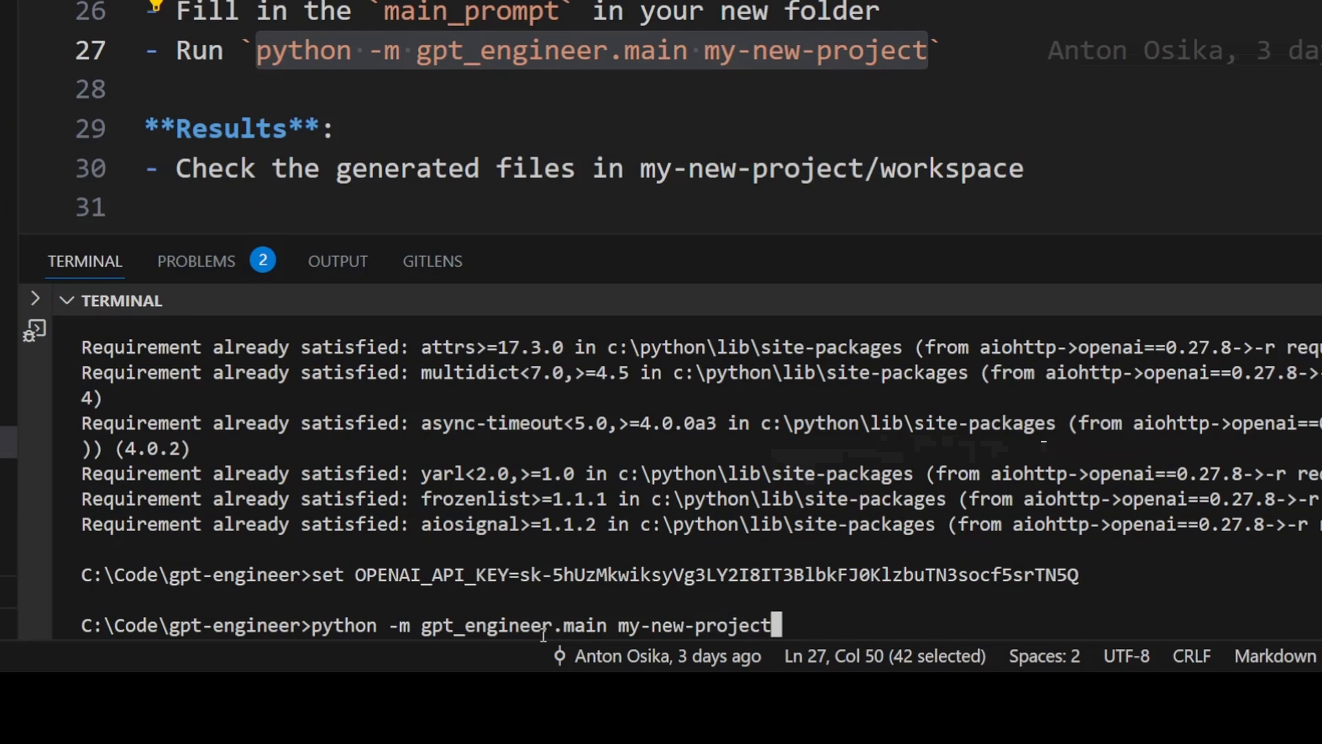
key("Backspace")
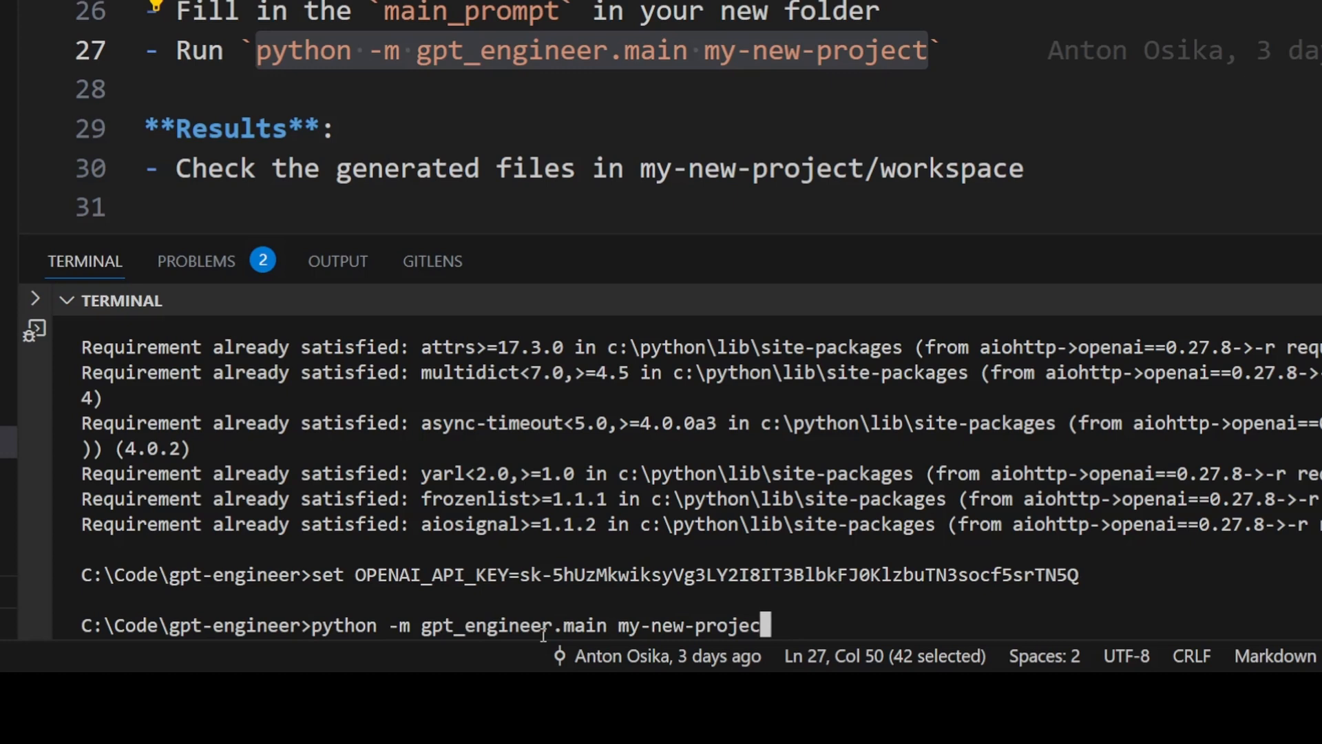
key("Backspace")
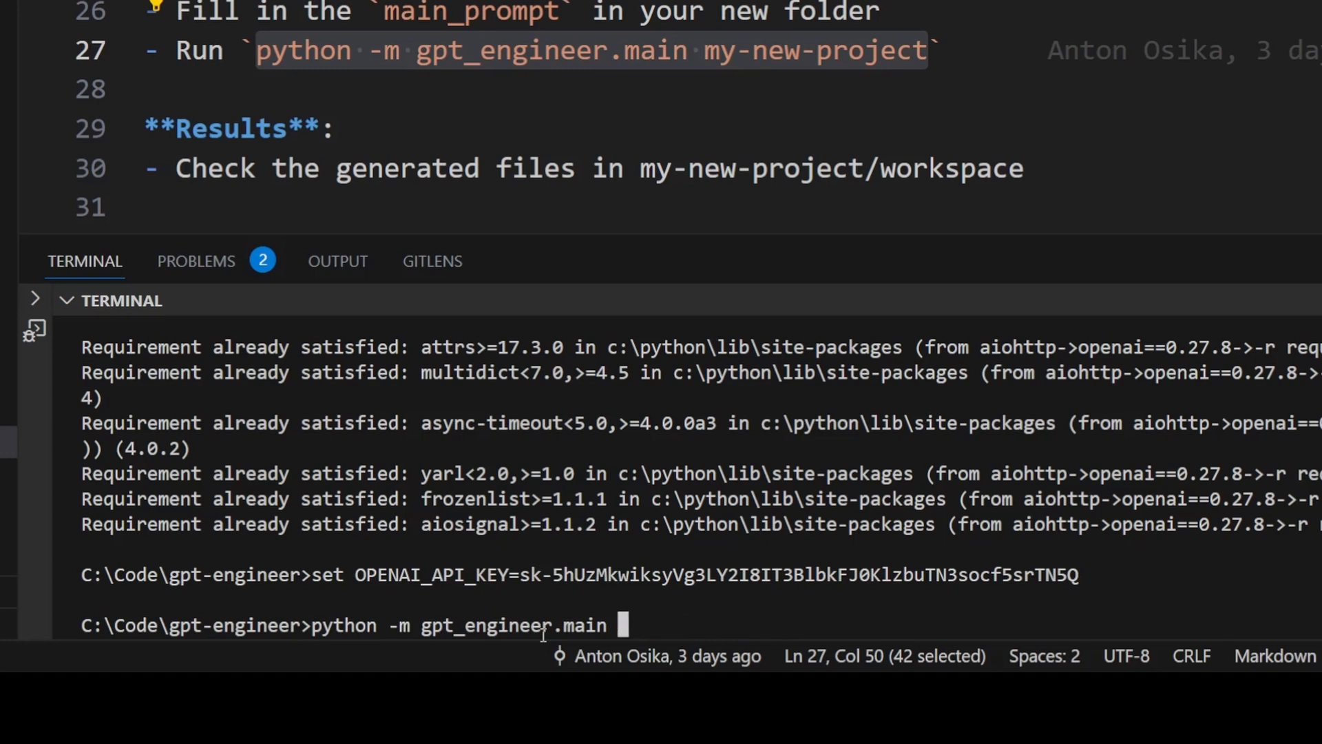
type("Medi")
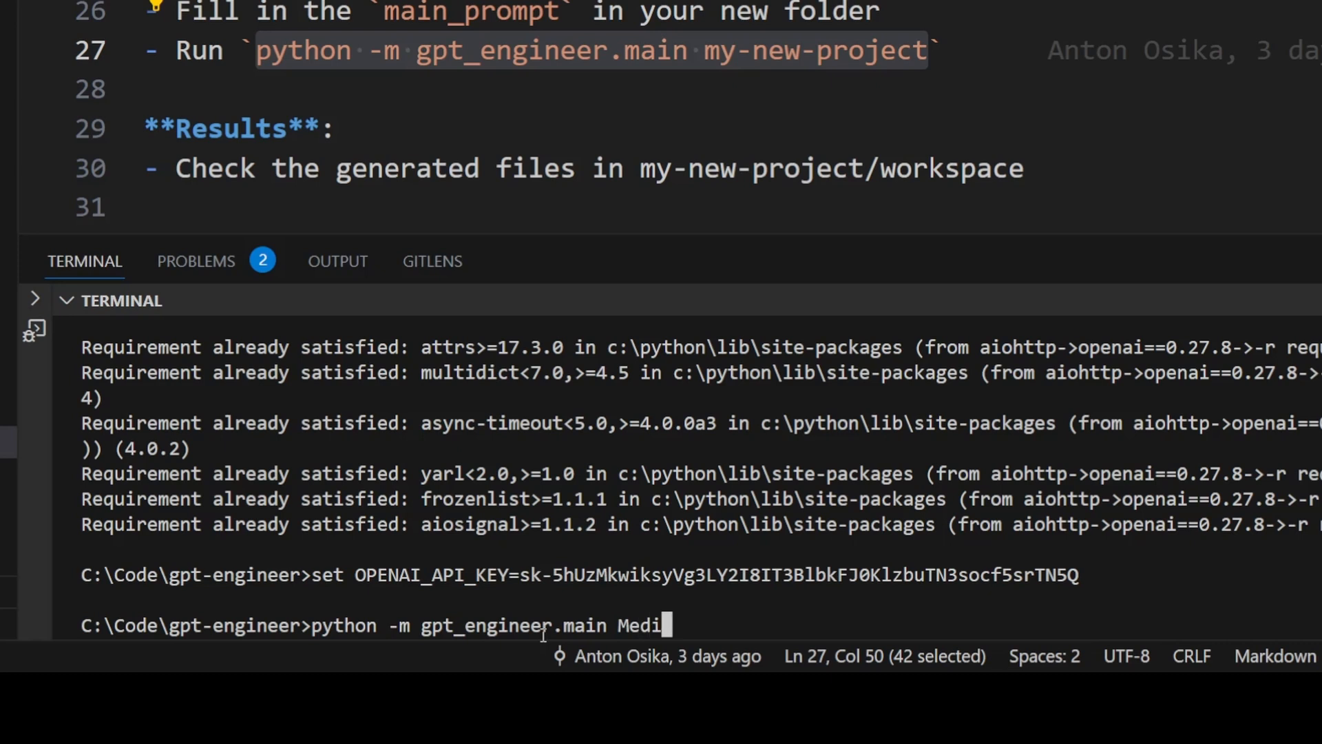
type("calPrivateDataScrub")
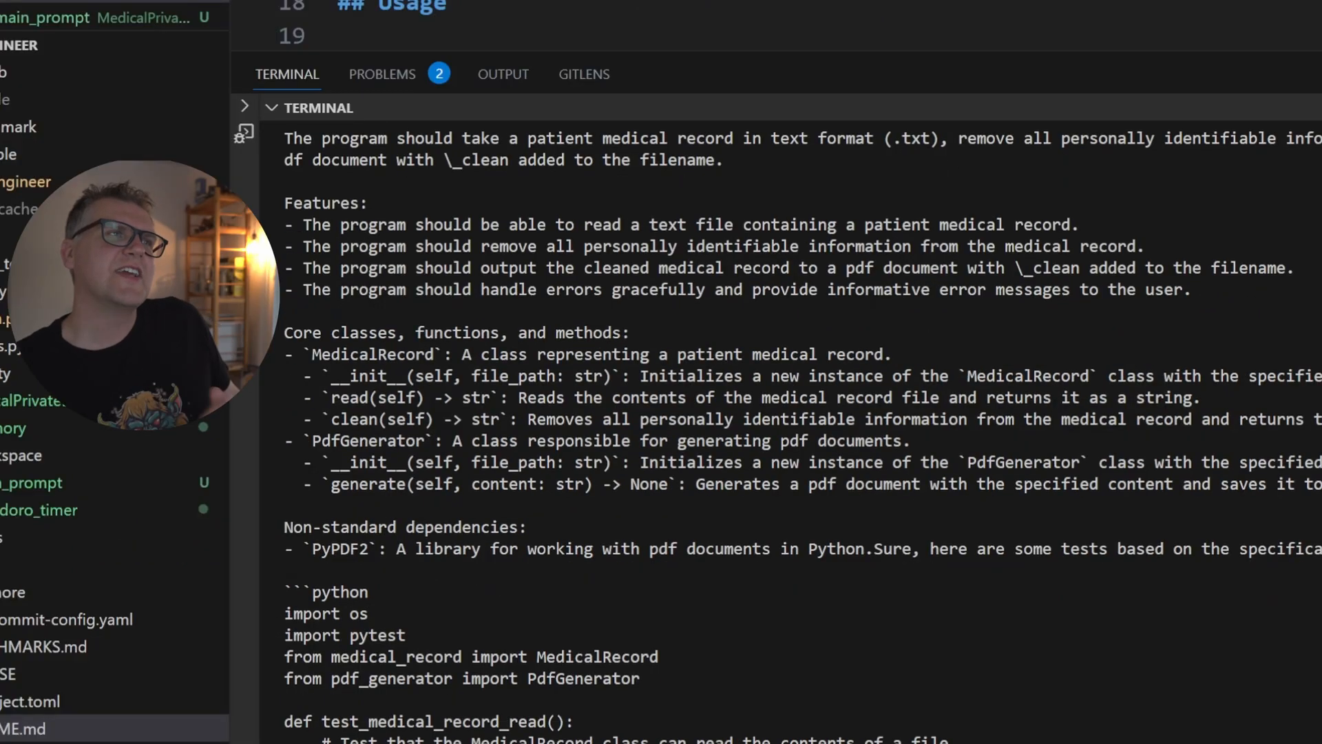
scroll("down", 3)
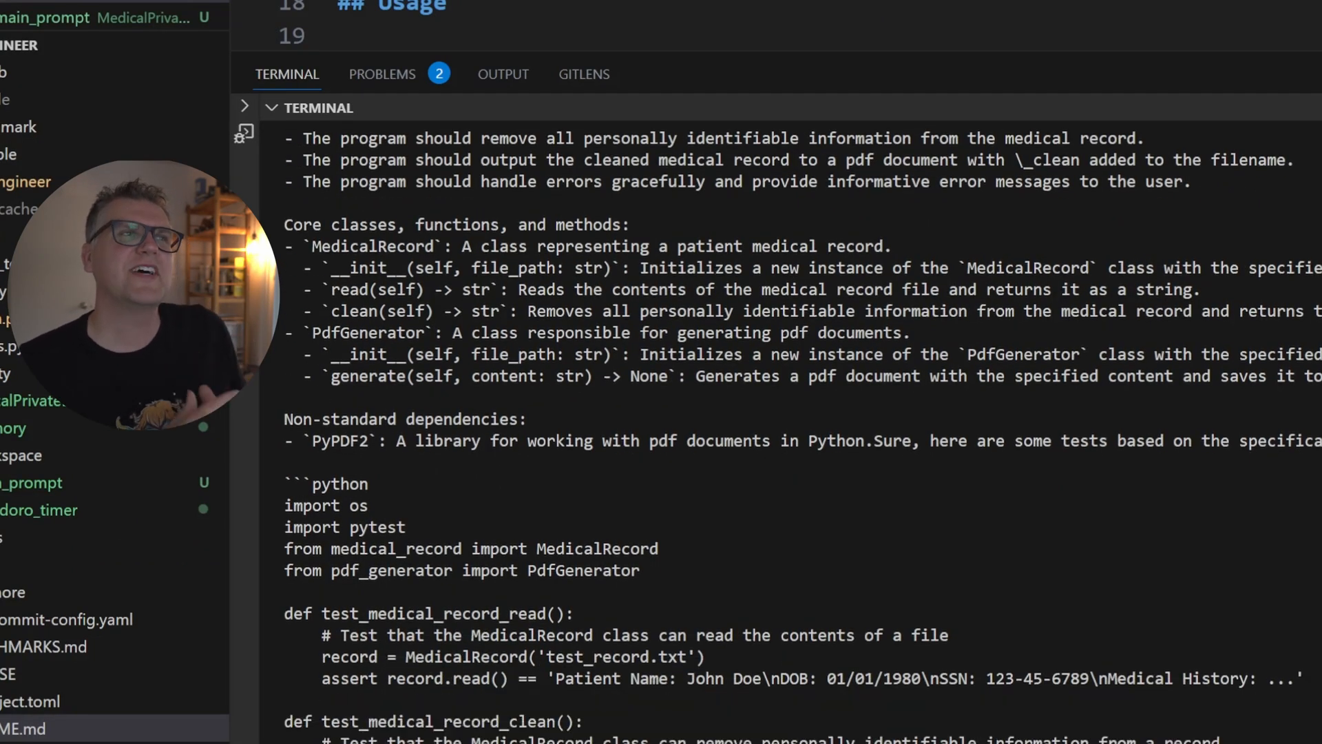
scroll("down", 3)
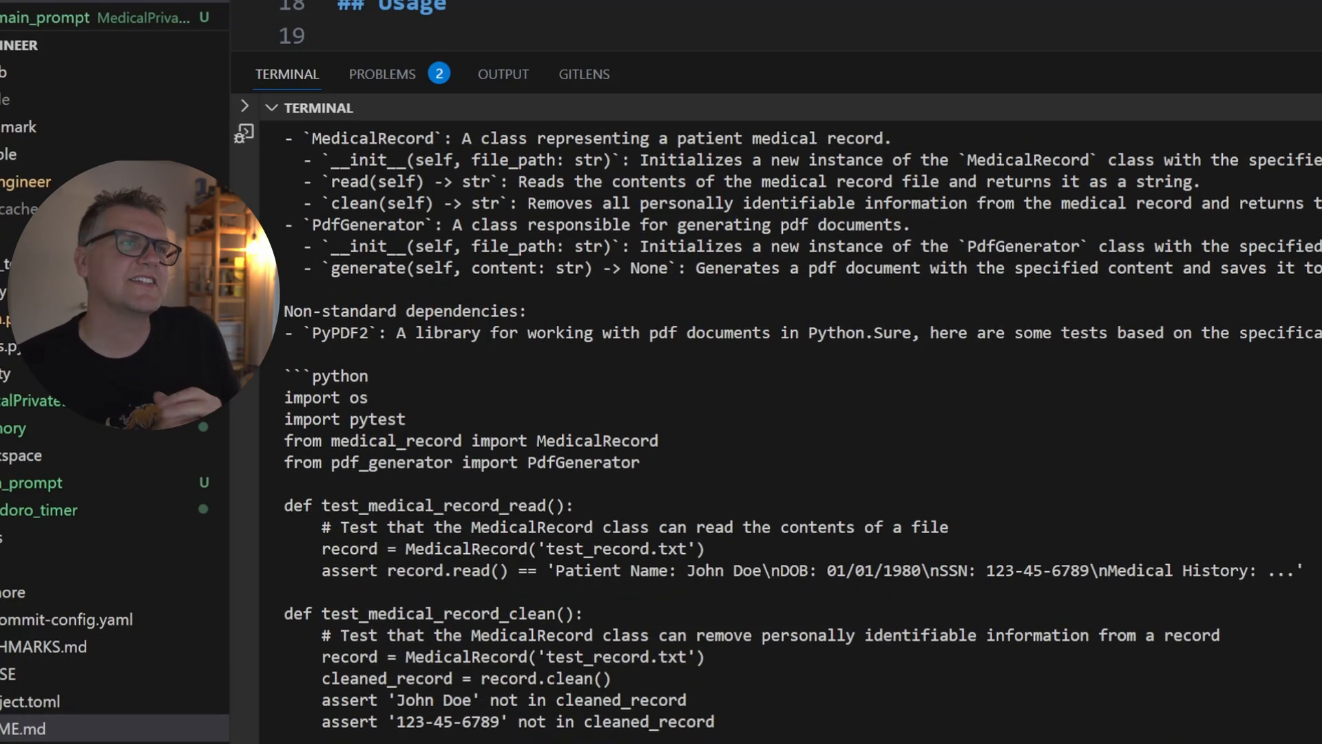
scroll("down", 3)
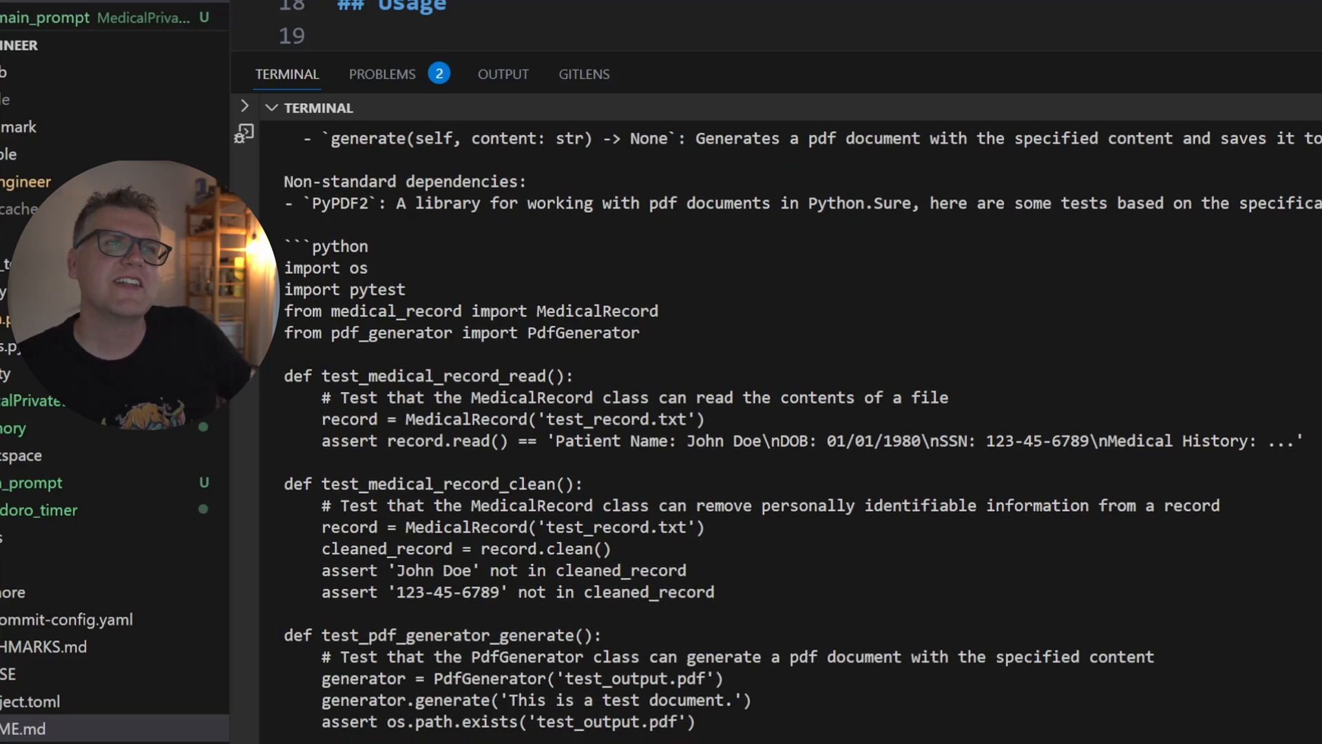
scroll("down", 3)
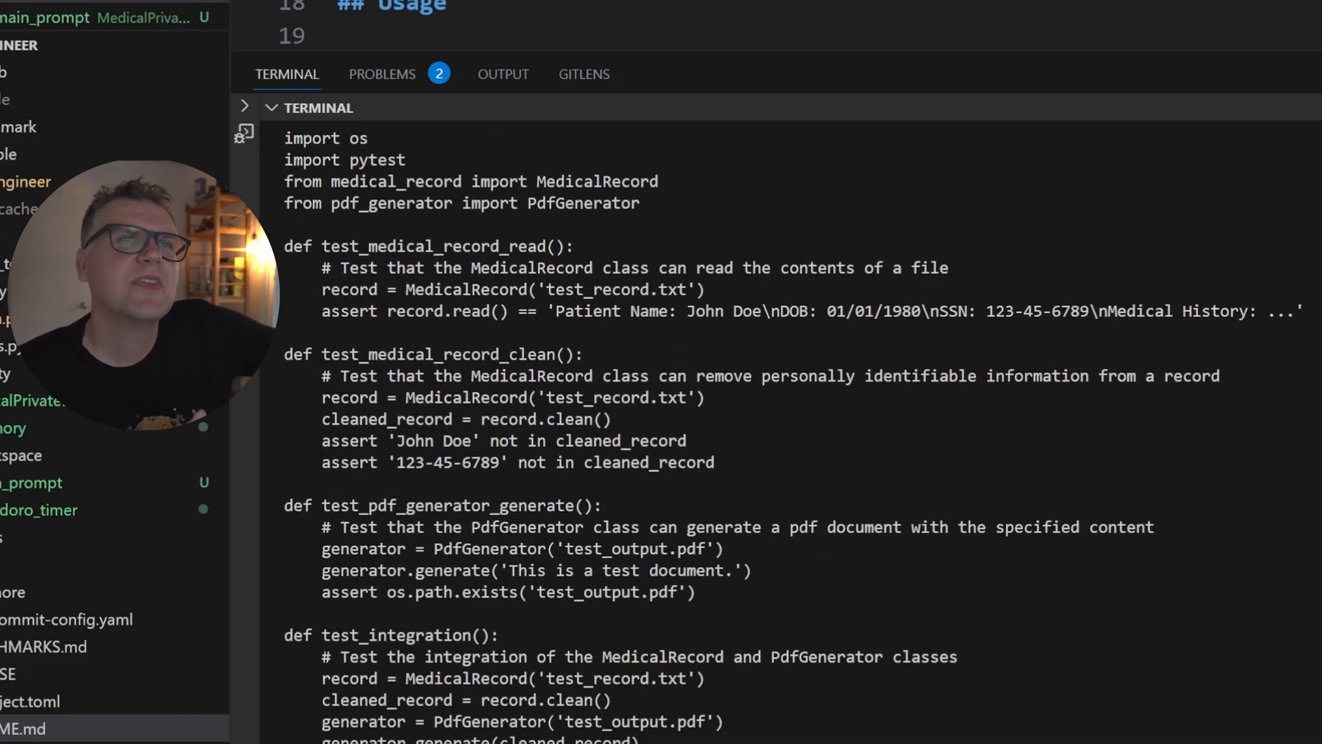
scroll("down", 3)
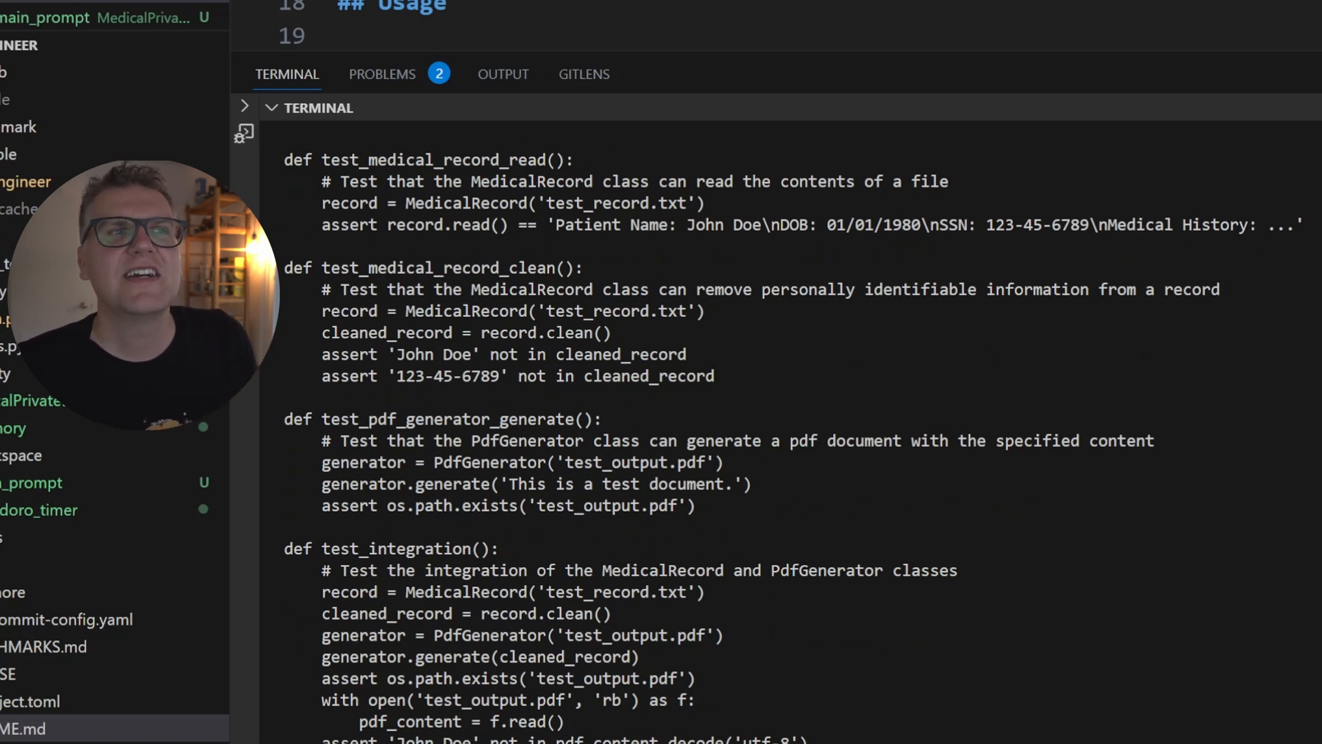
scroll("down", 3)
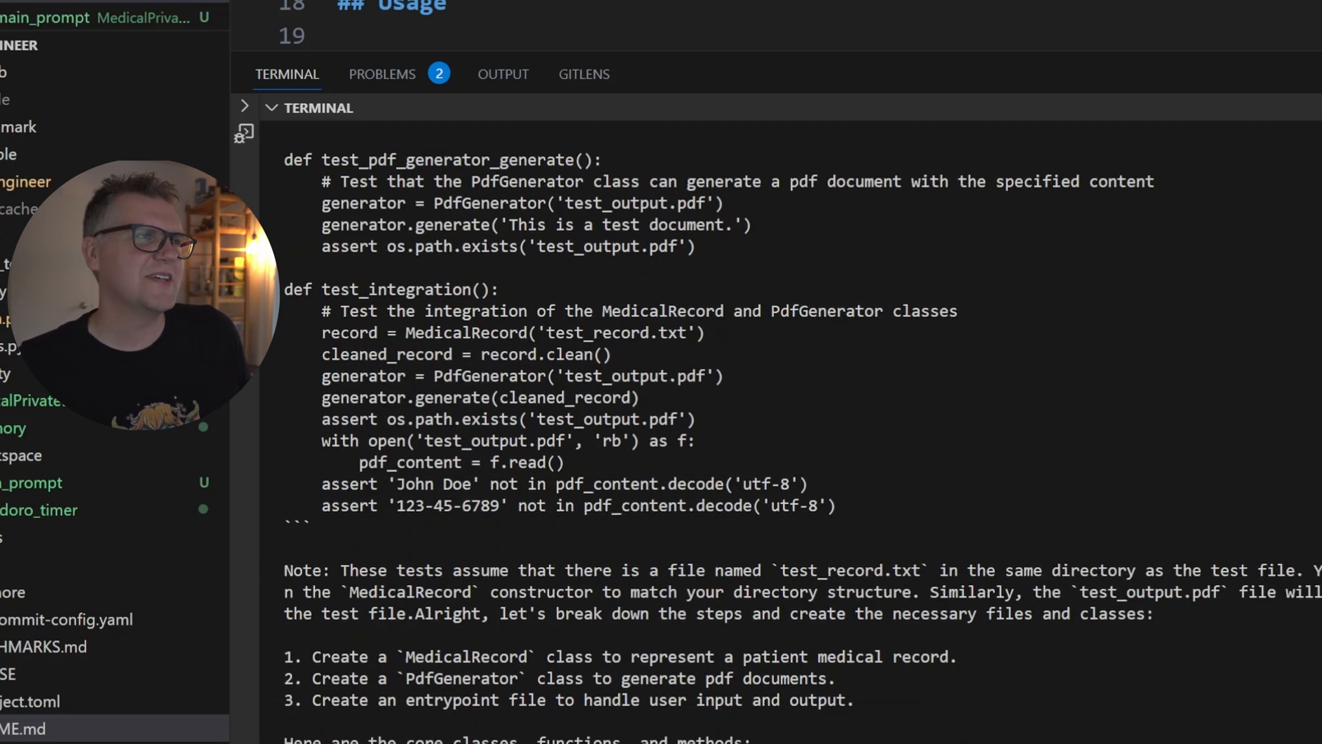
scroll("down", 3)
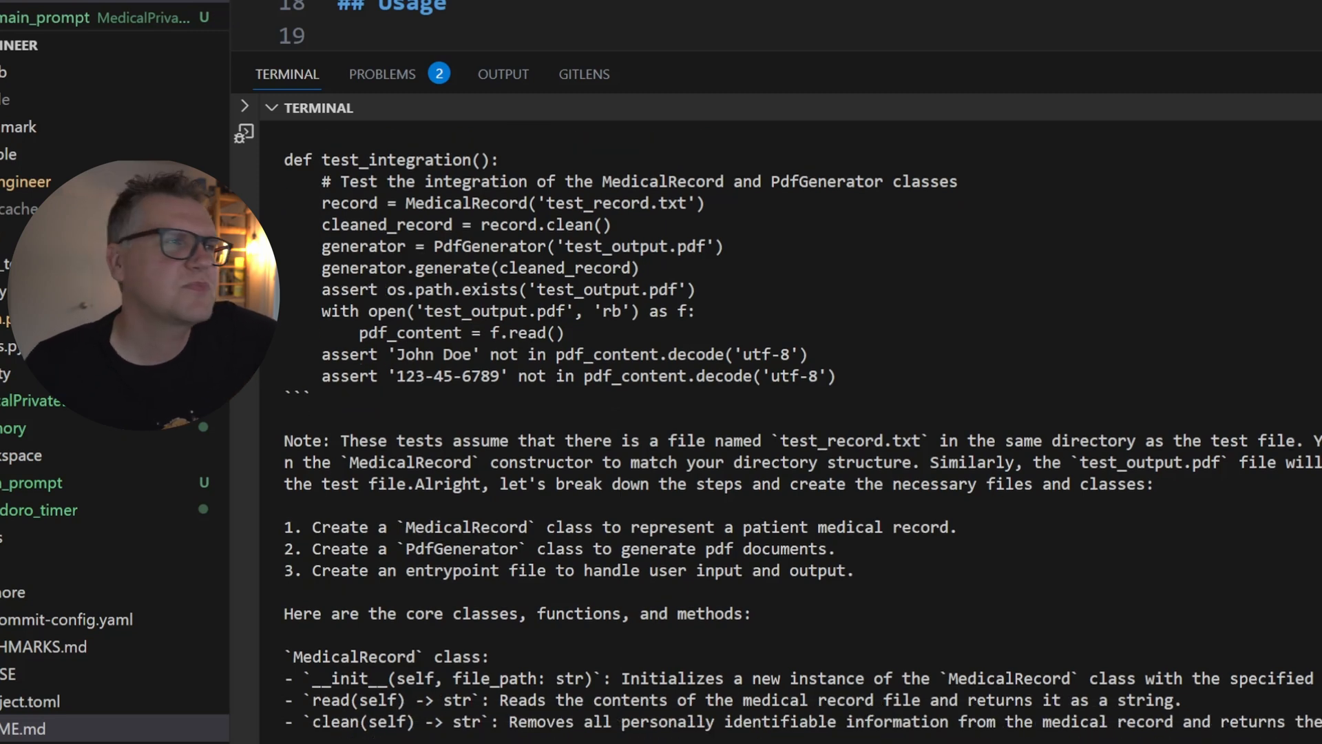
scroll("down", 3)
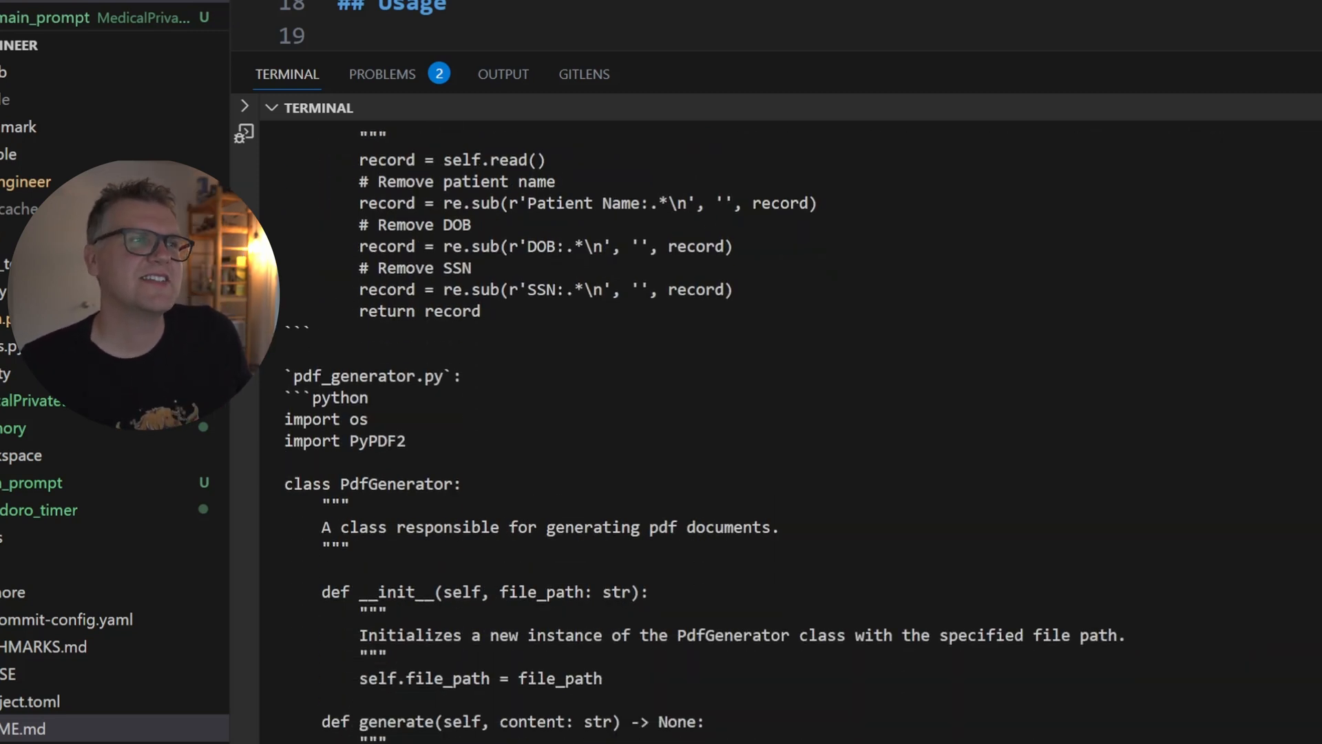
scroll("down", 3)
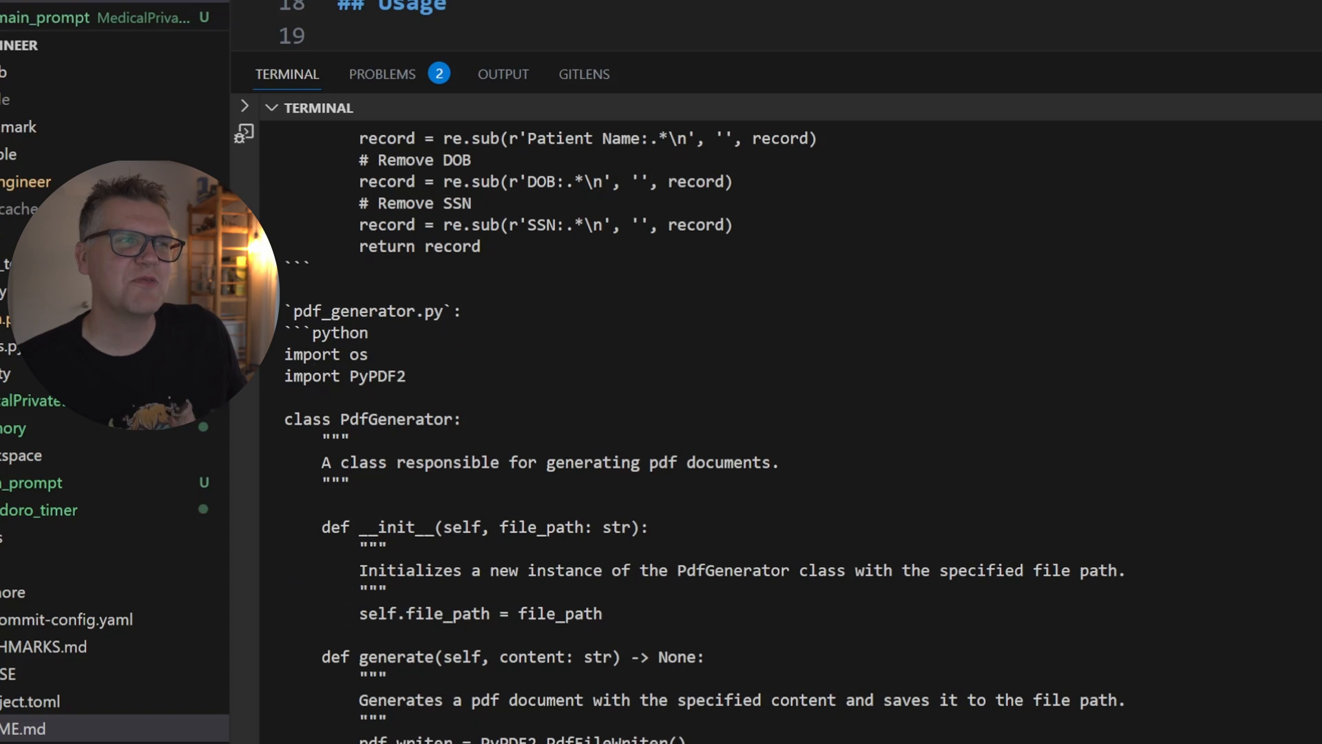
scroll("down", 3)
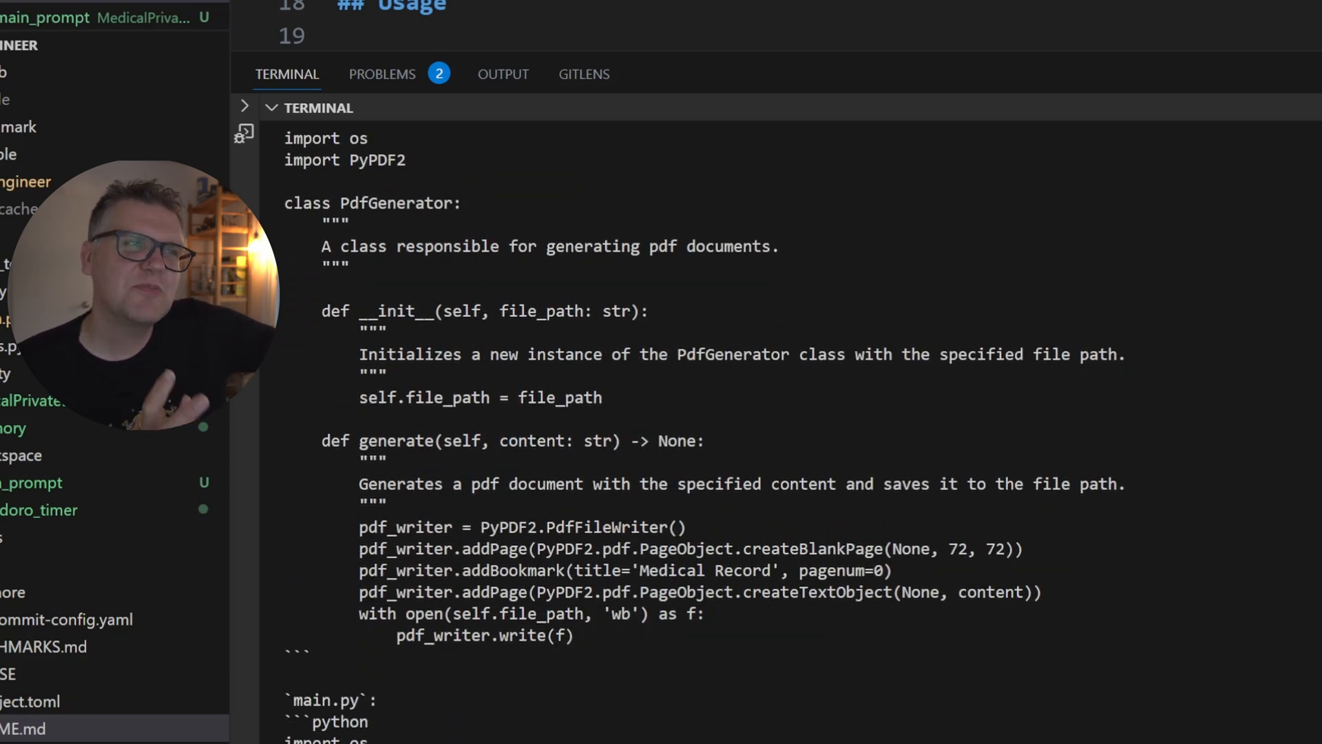
scroll("down", 3)
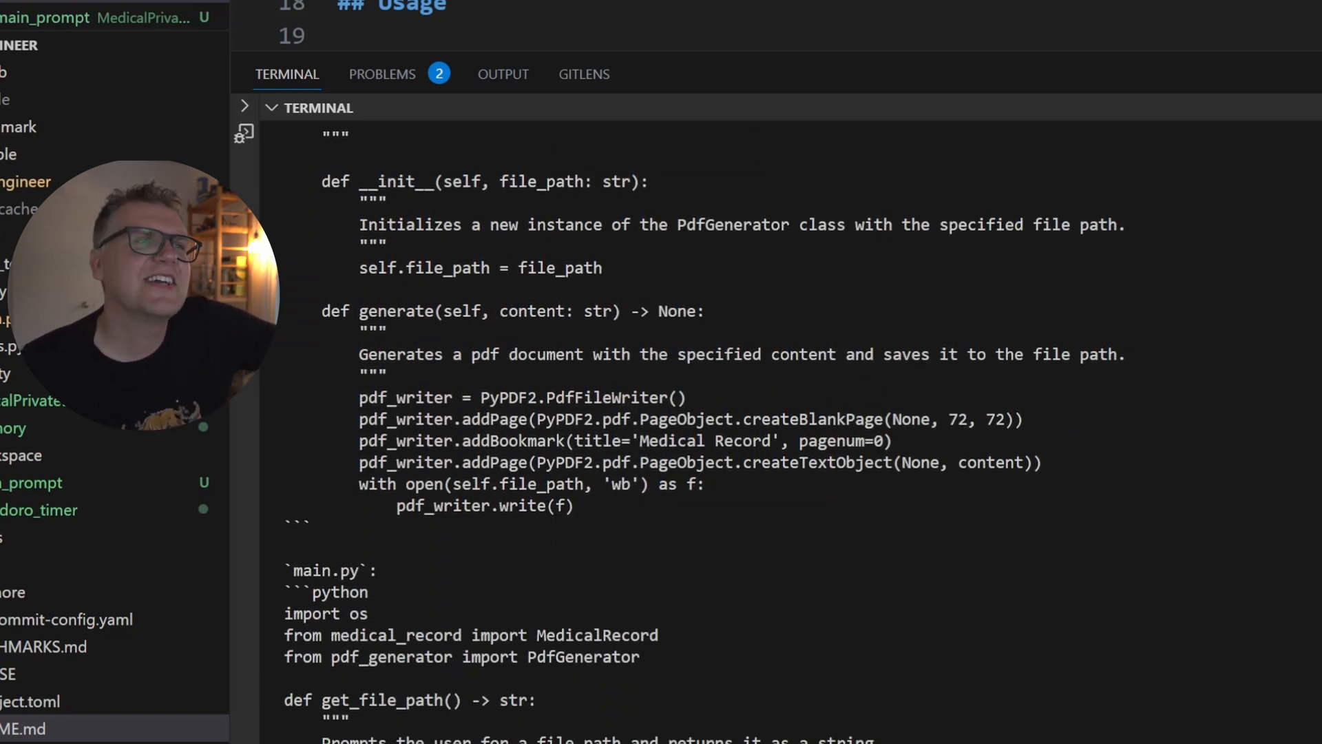
scroll("down", 3)
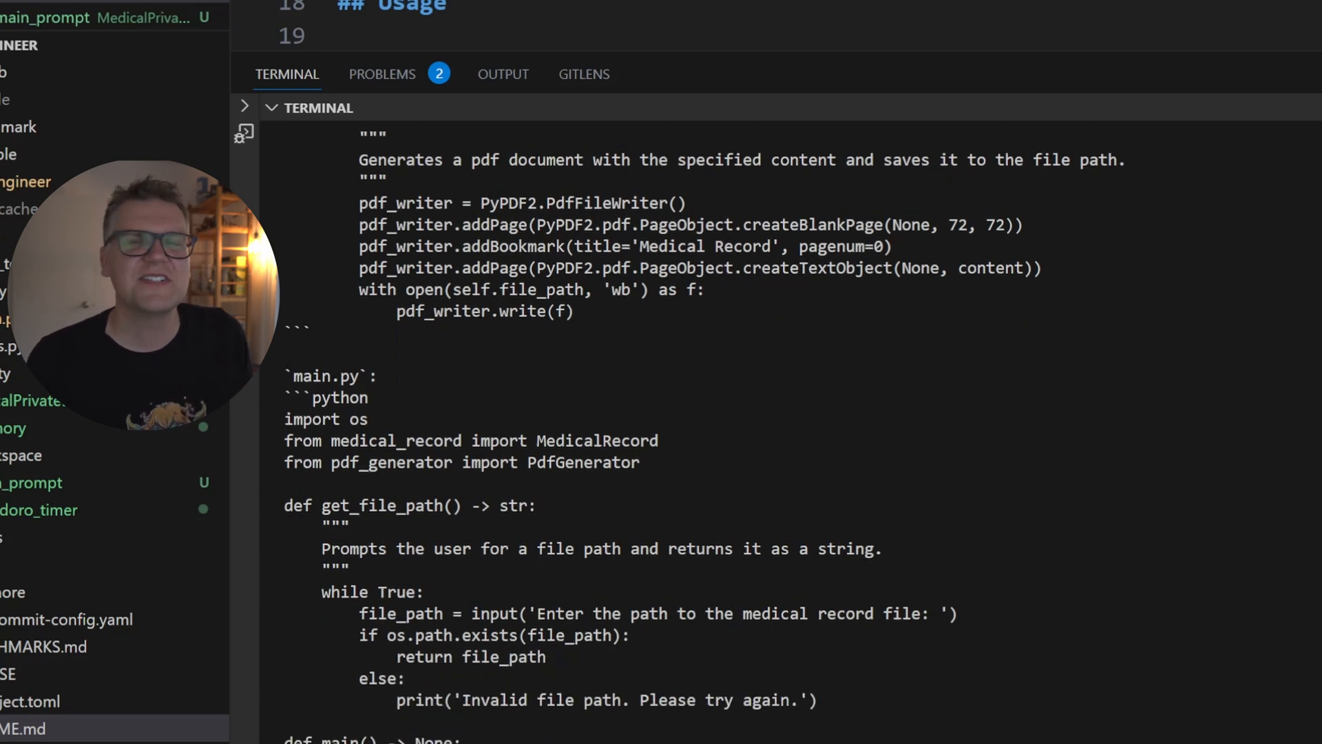
scroll("down", 3)
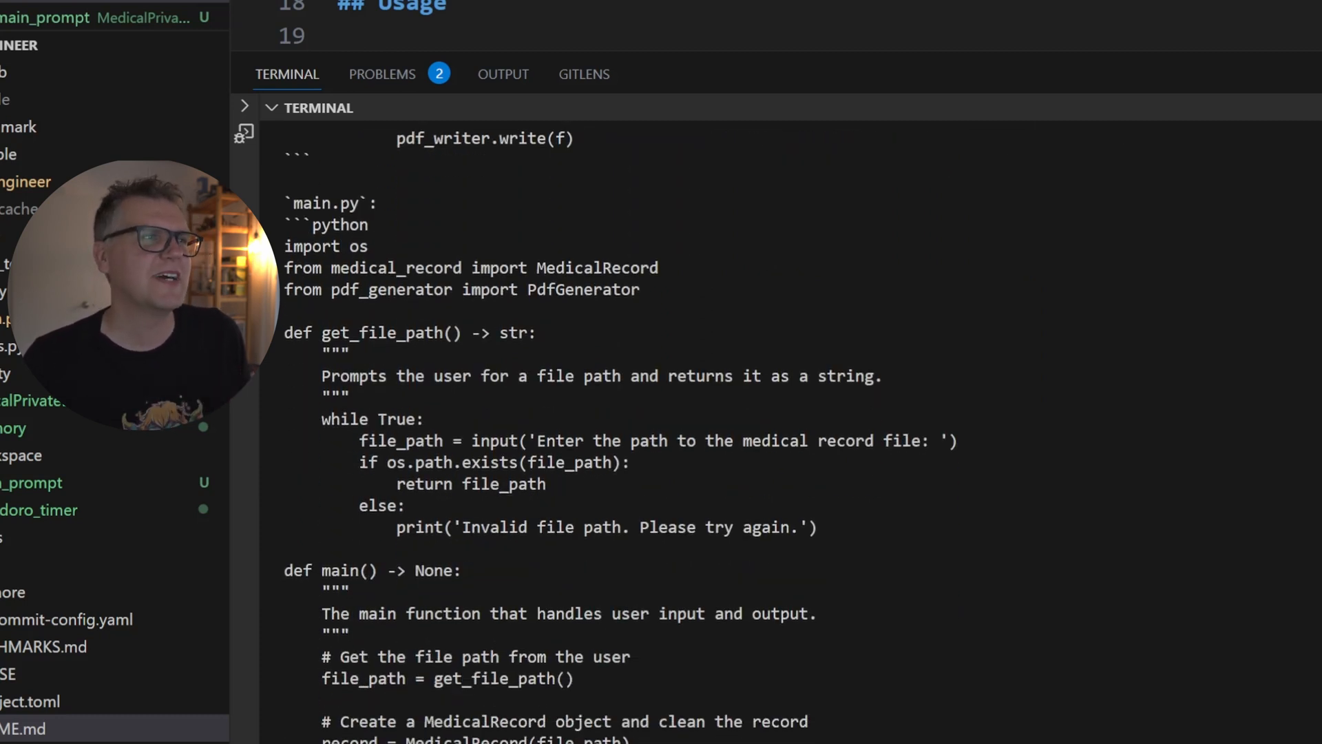
scroll("down", 3)
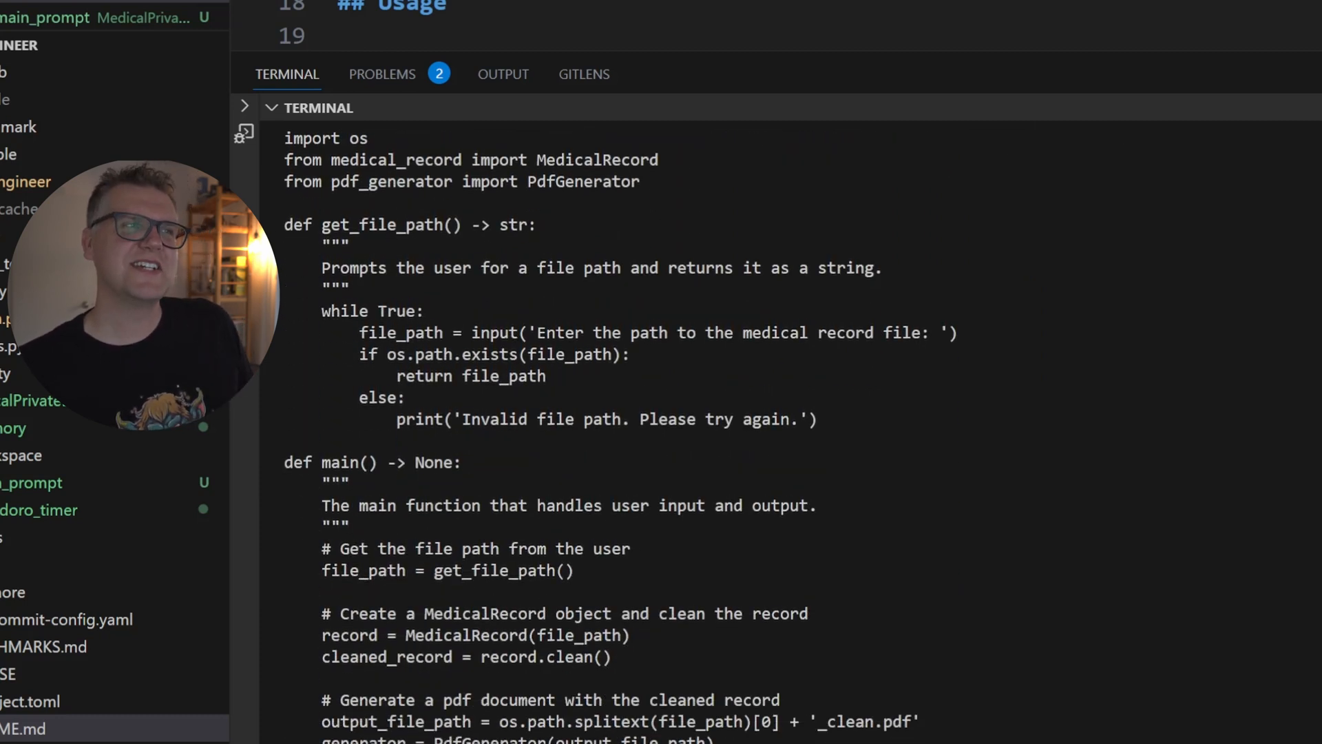
scroll("down", 3)
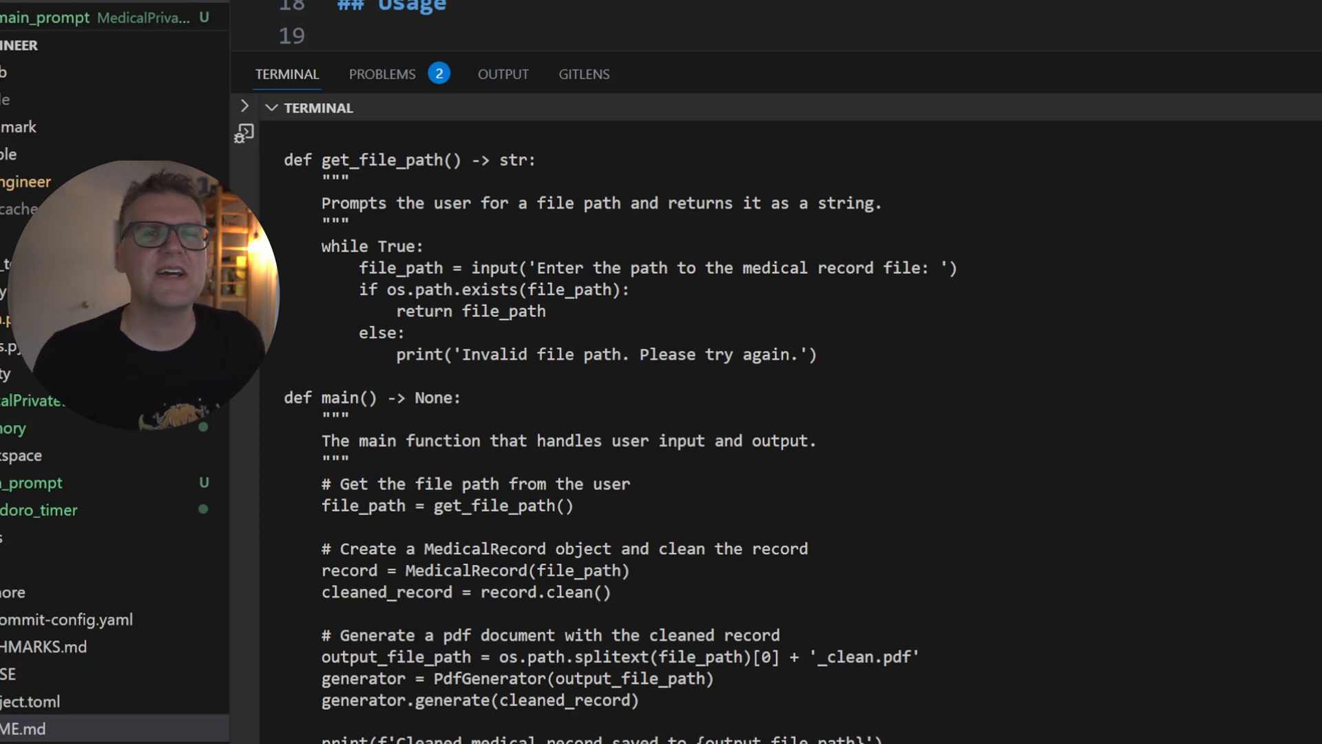
scroll("down", 3)
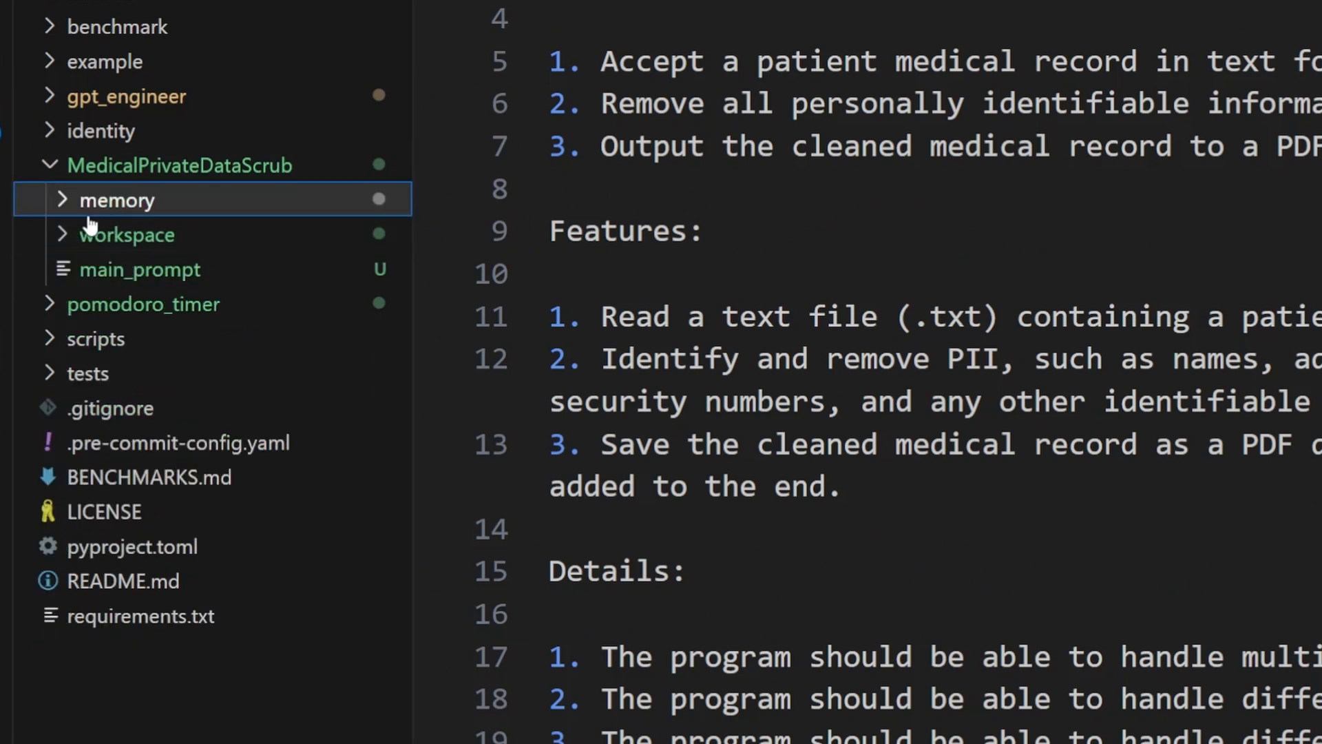
Expand the memory folder to reveal logs, specification and unit_tests
left_click(115, 200)
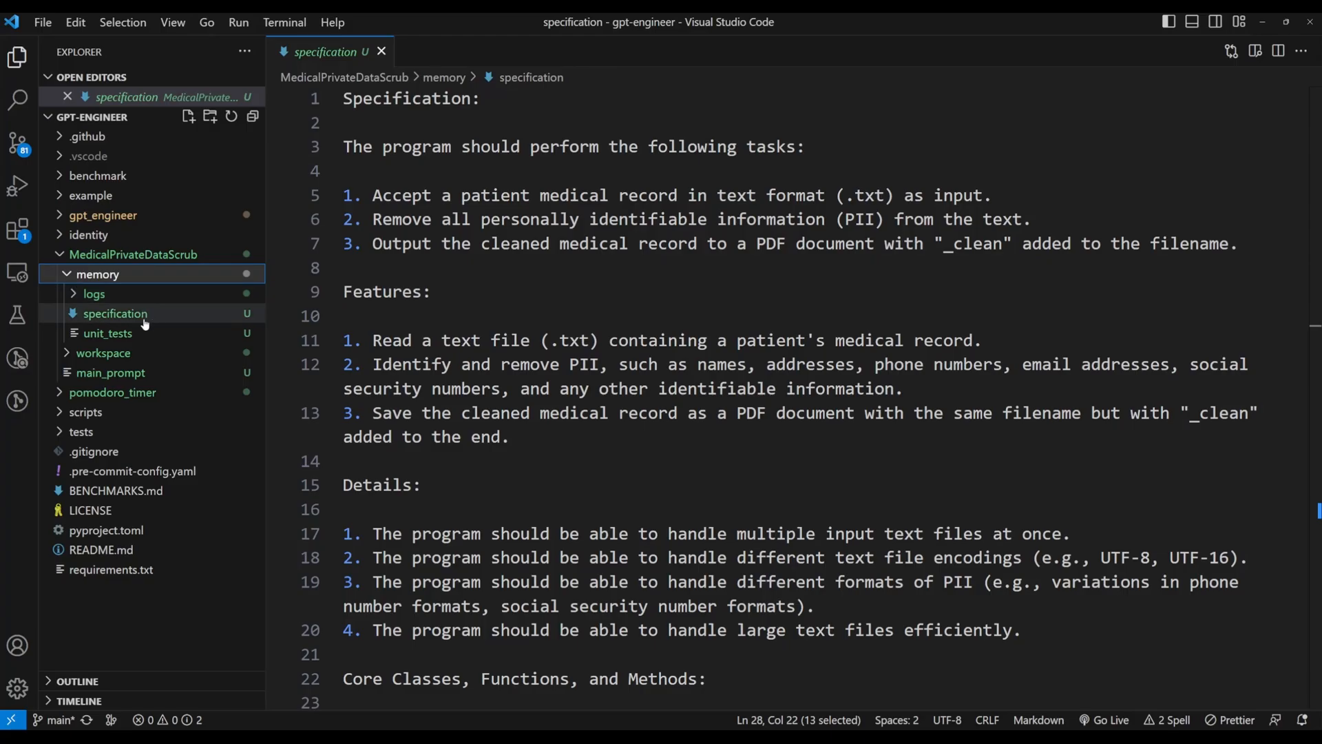
Read the generated specification down to the Core Classes section
left_click(116, 314)
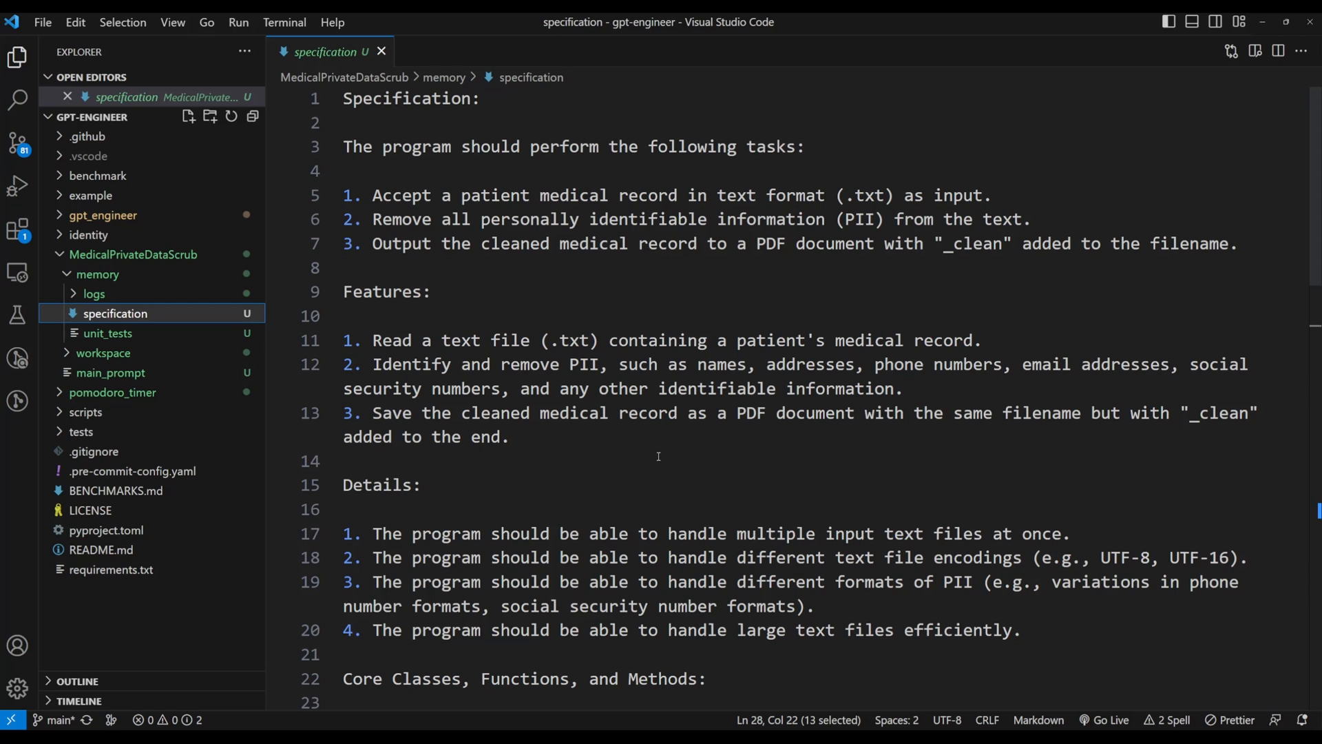
mouse_move(775, 257)
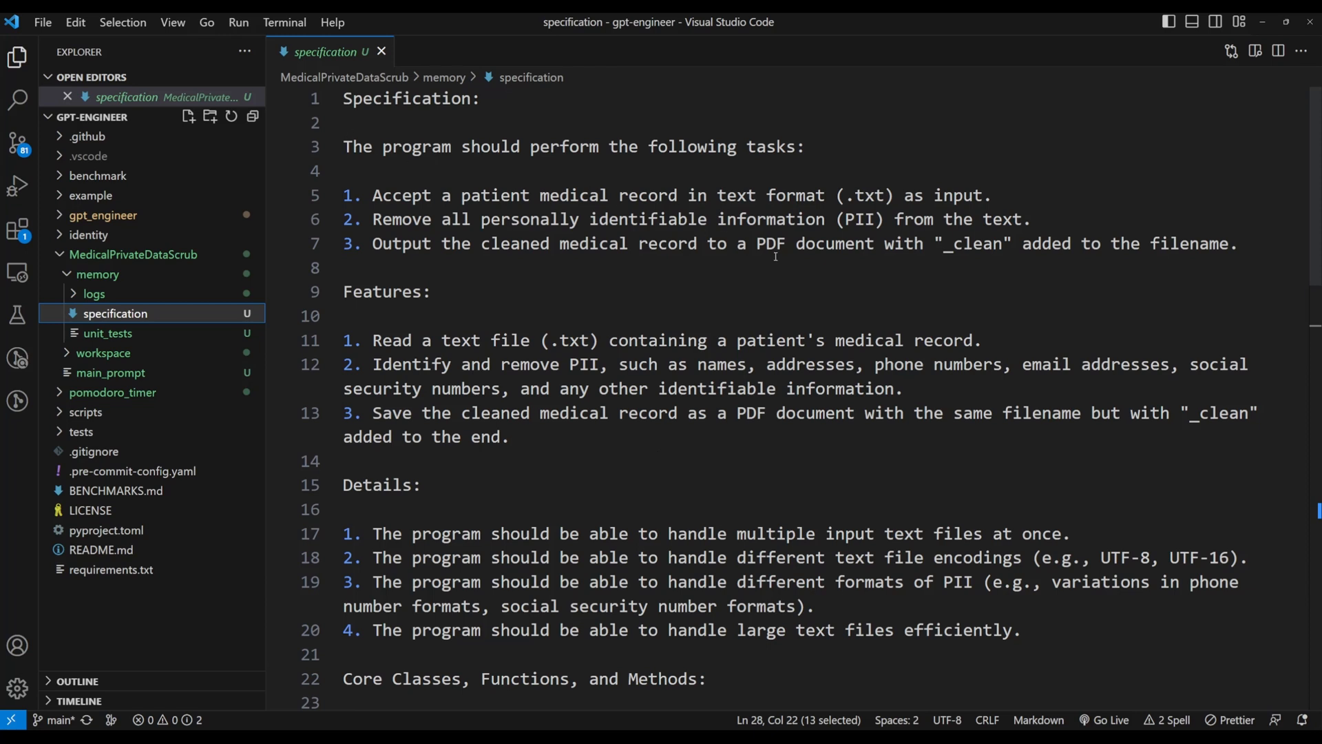
mouse_move(1036, 325)
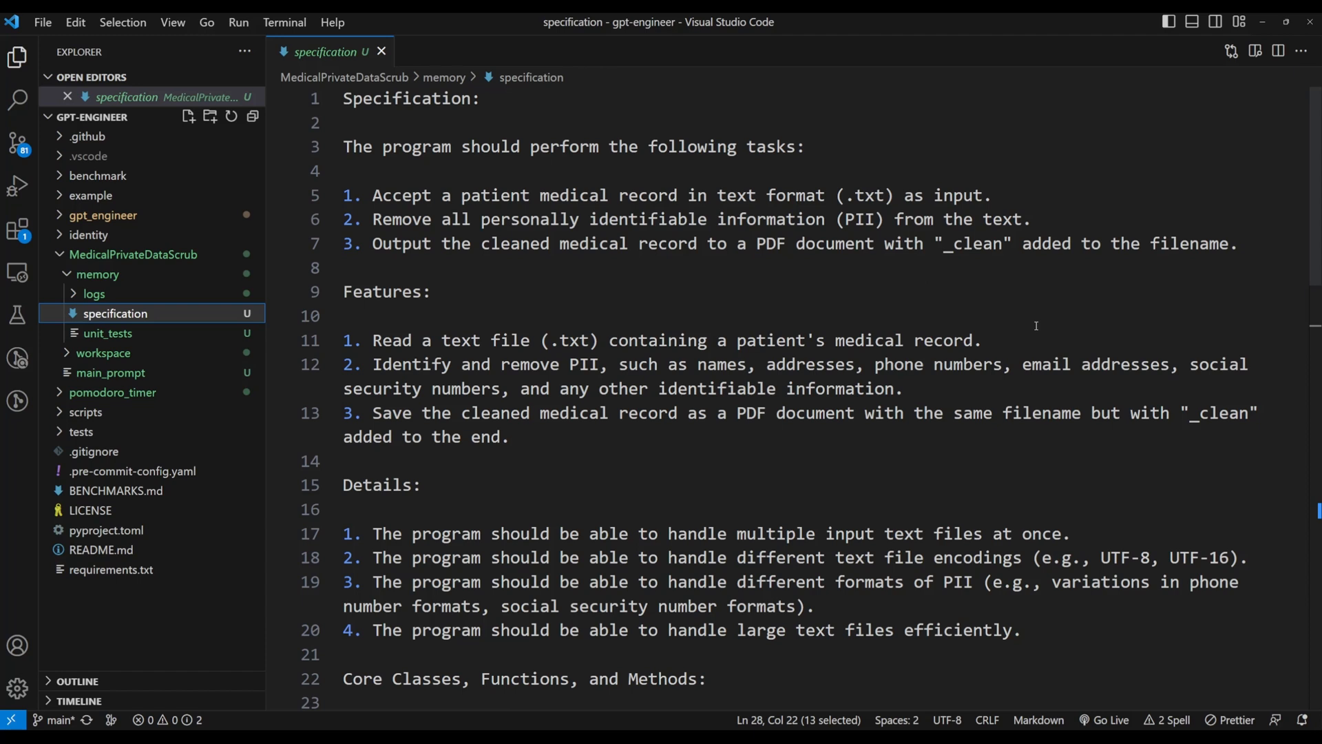
scroll("down", 3)
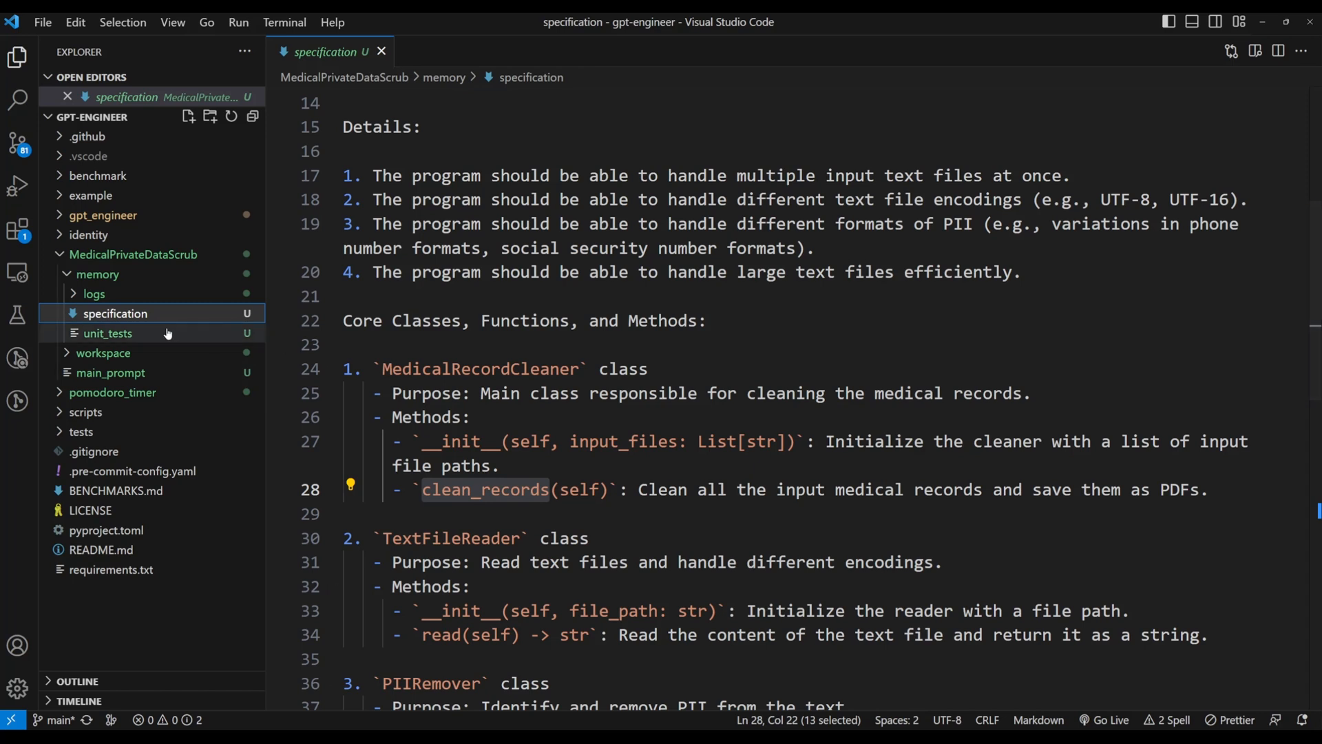
Review the generated unit_tests with the TextFileReader and PIIRemover pytest tests
left_click(107, 333)
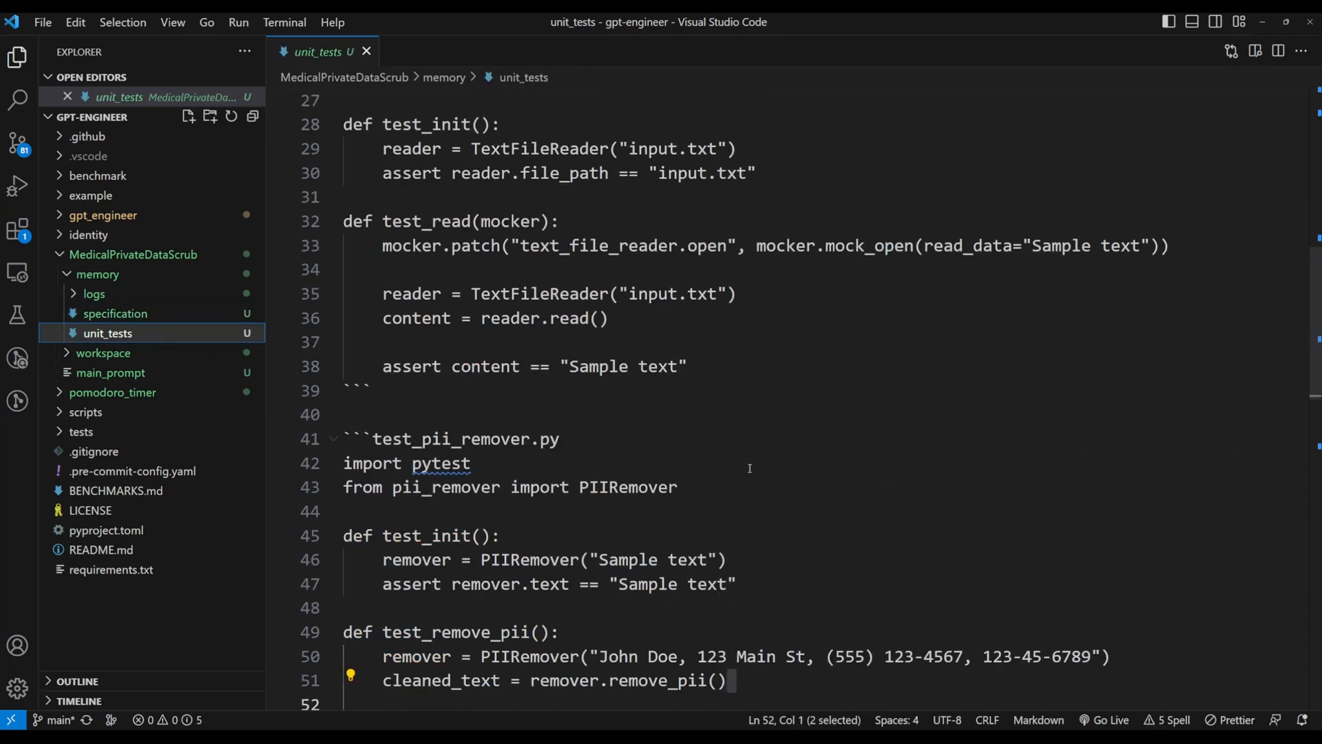
mouse_move(782, 477)
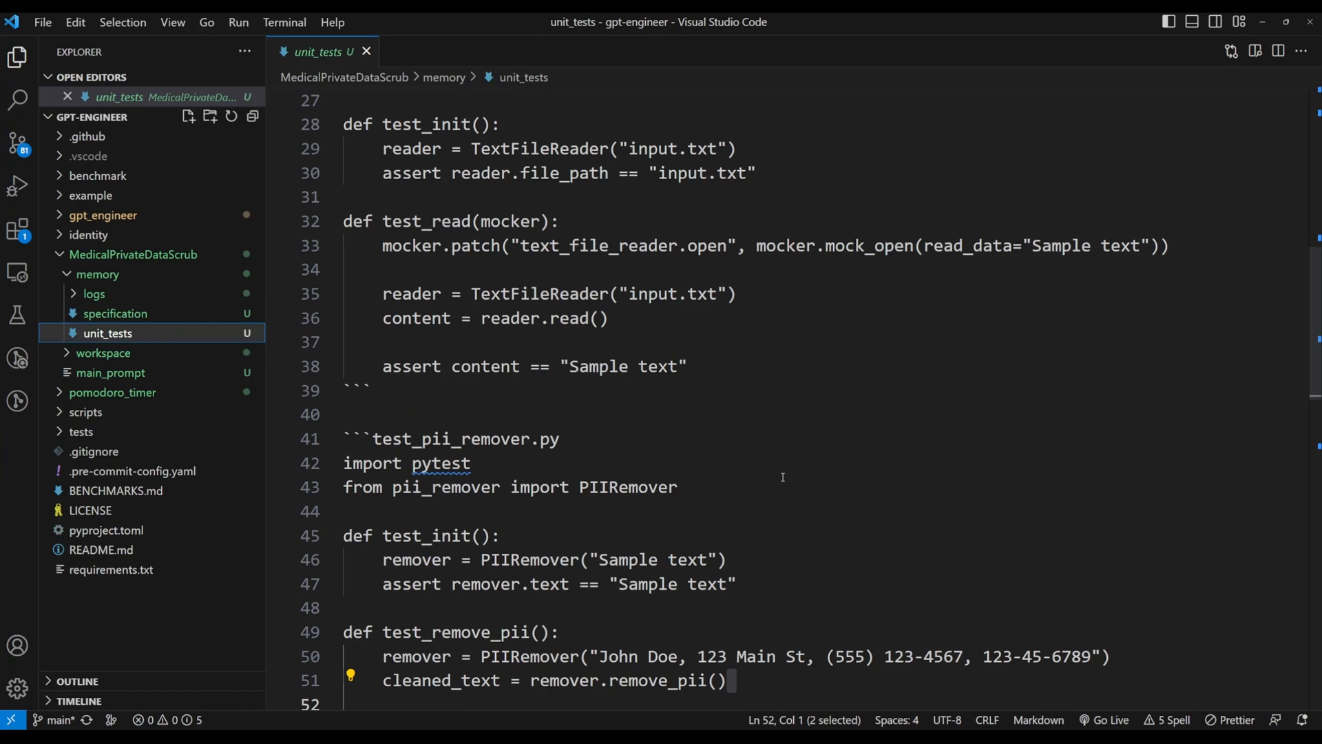
mouse_move(598, 445)
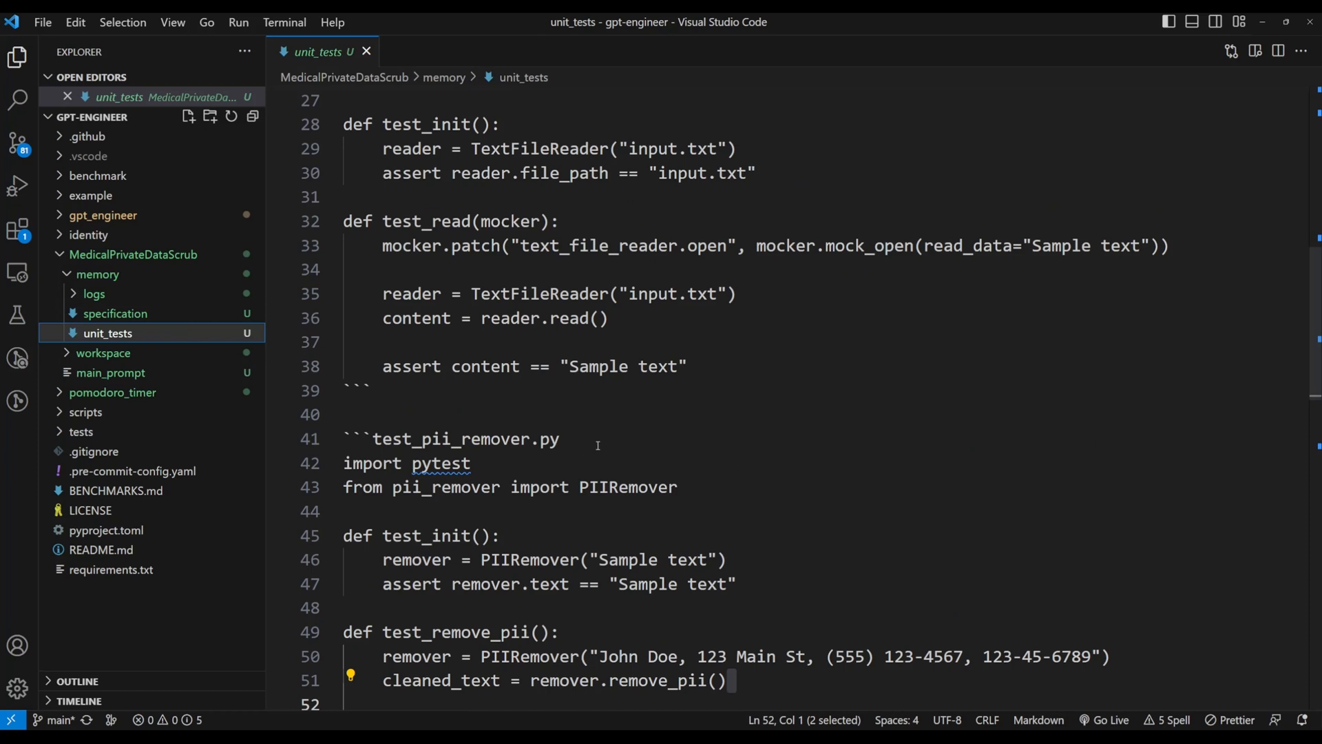
mouse_move(569, 441)
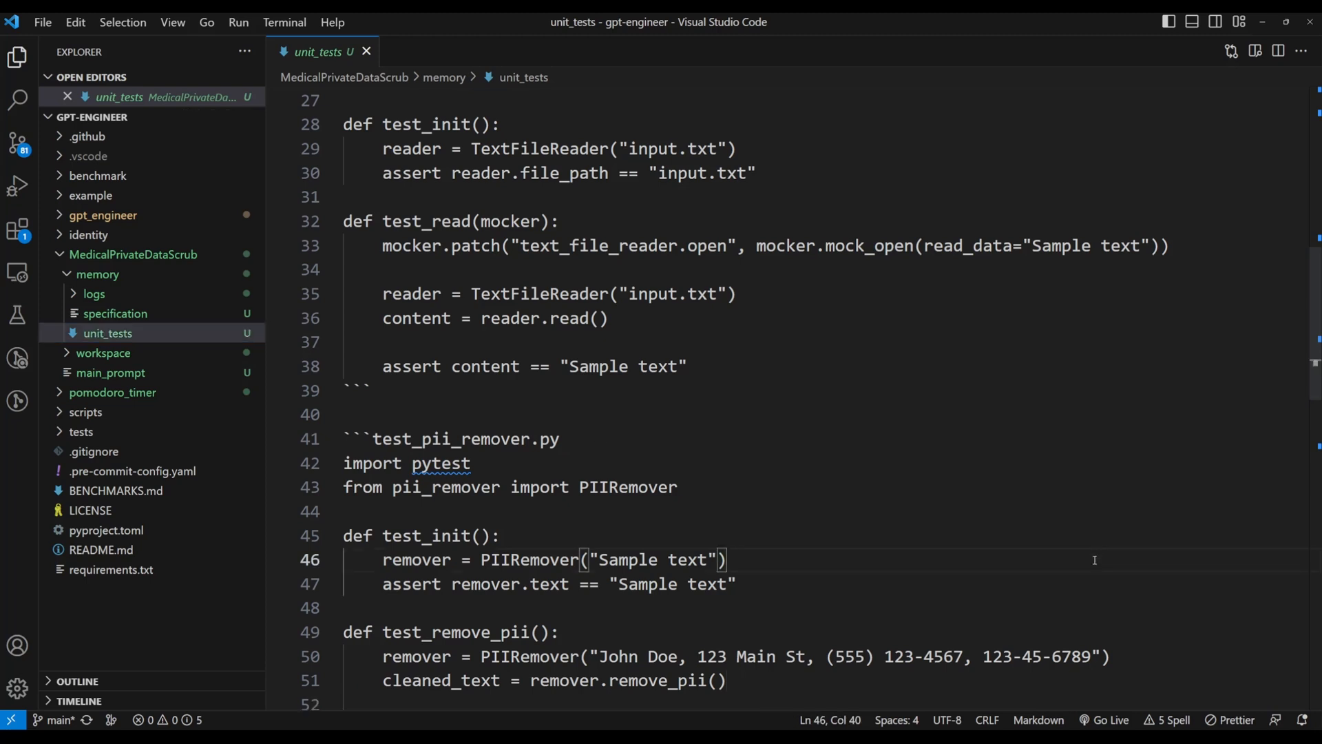
mouse_move(1080, 584)
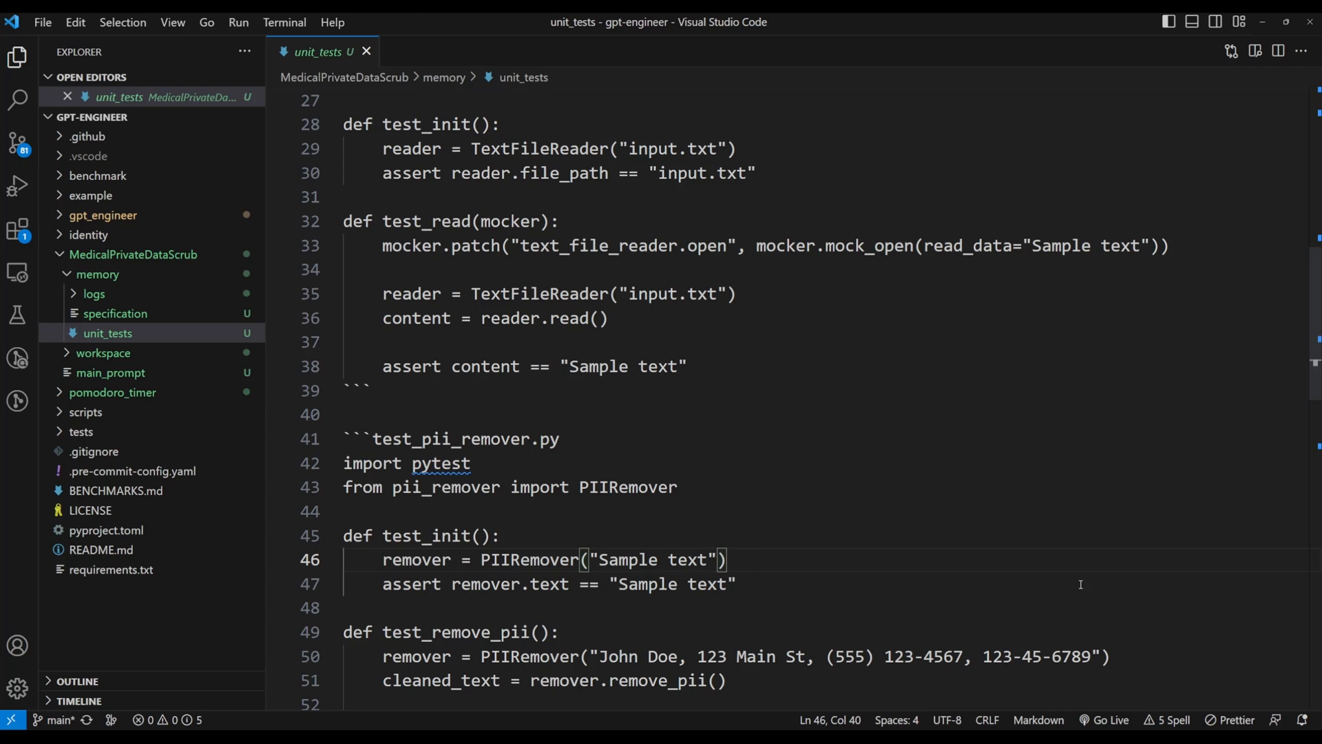
mouse_move(617, 625)
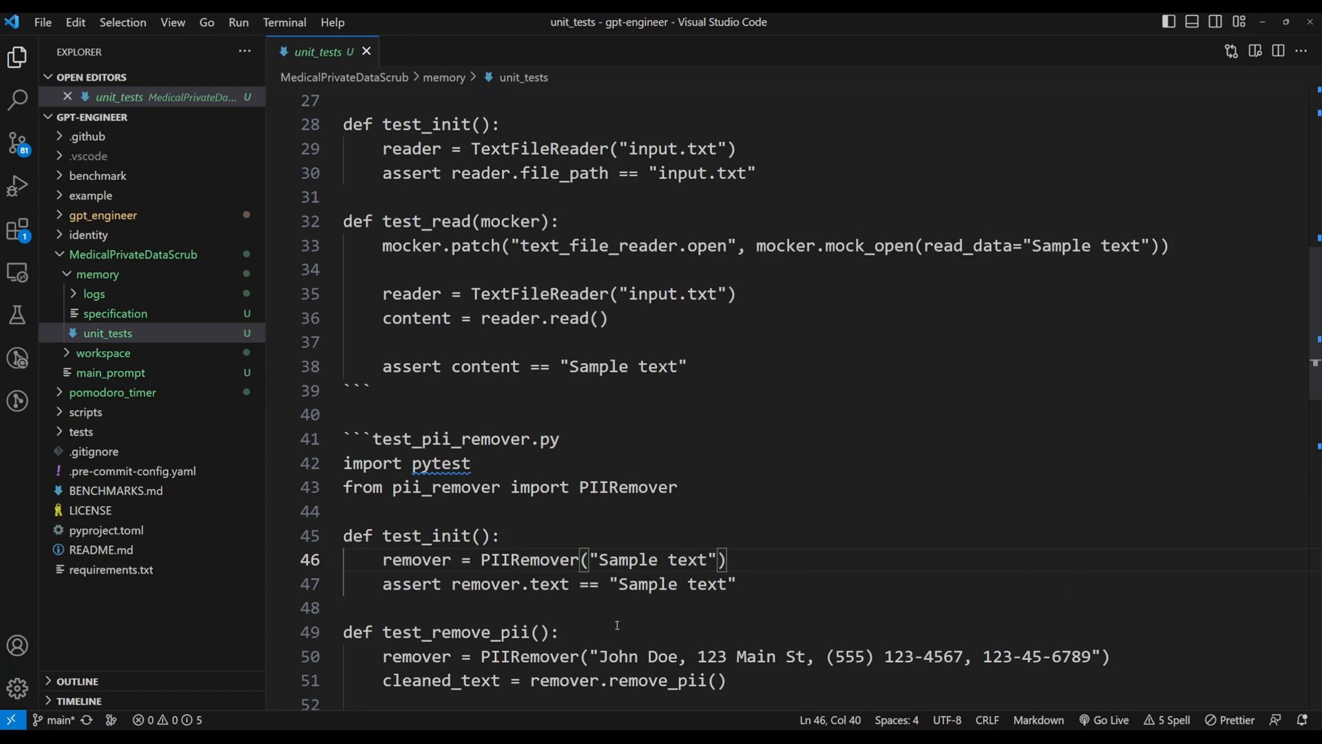
scroll("down", 3)
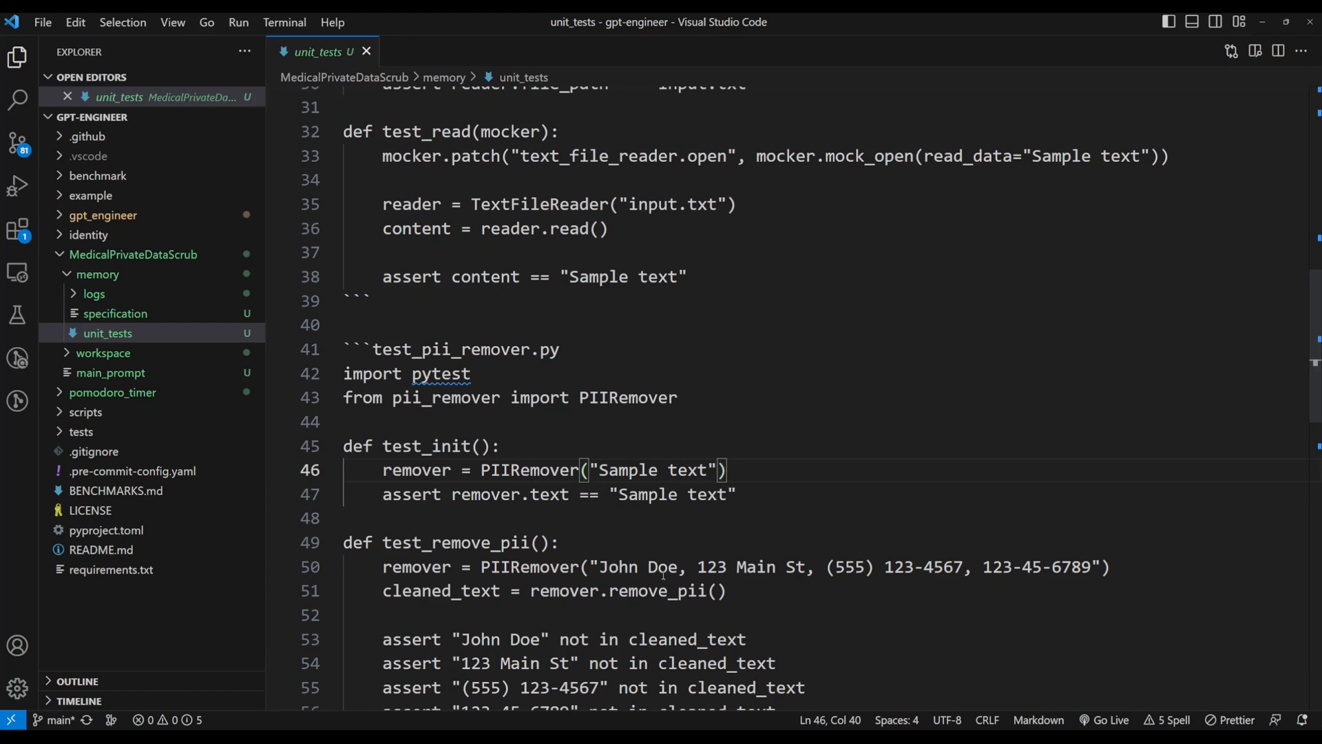
mouse_move(947, 551)
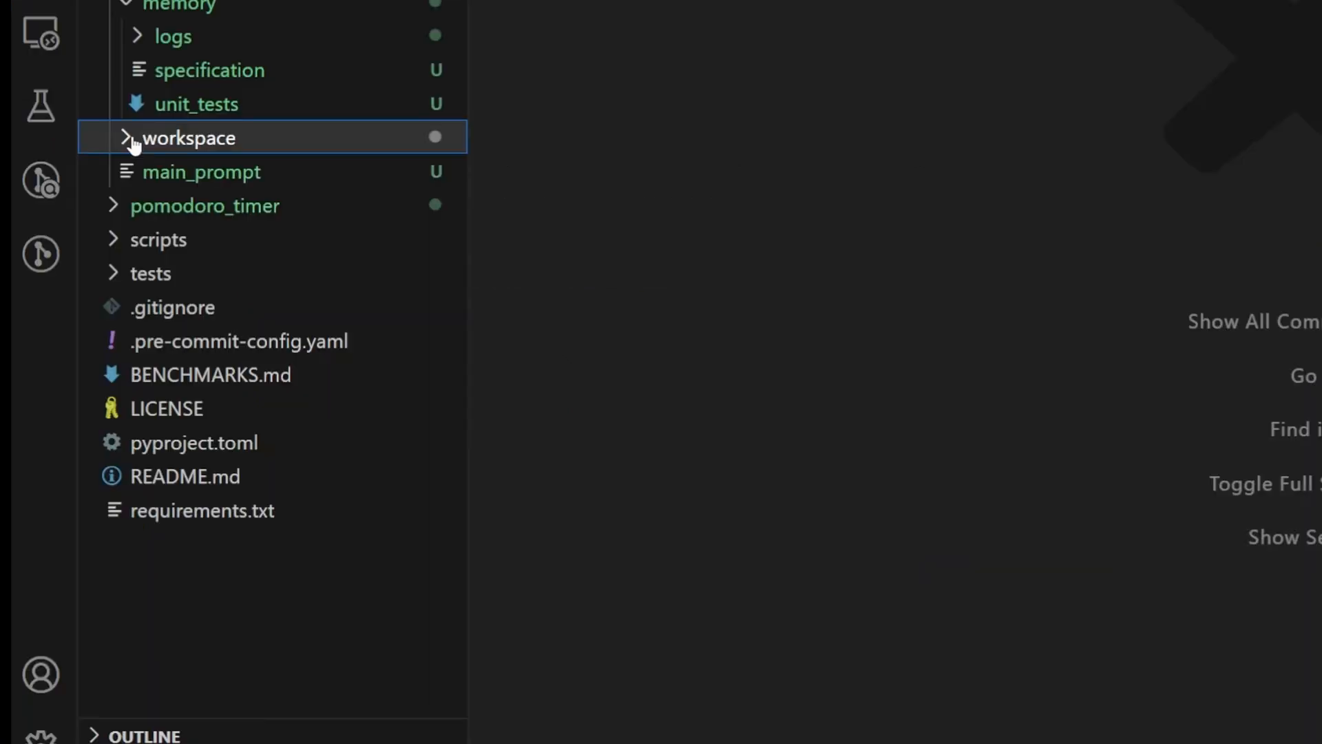
Expand the workspace folder to list the generated Python modules
left_click(190, 138)
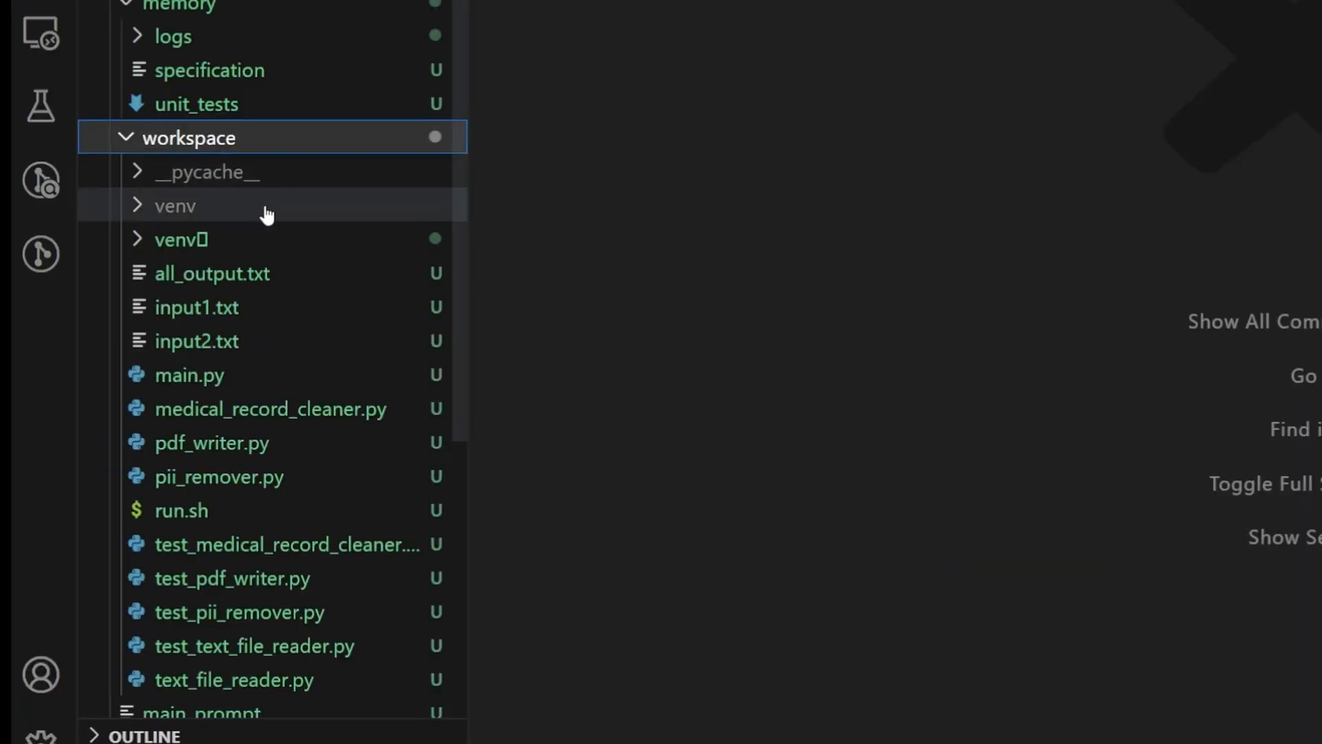
scroll("down", 3)
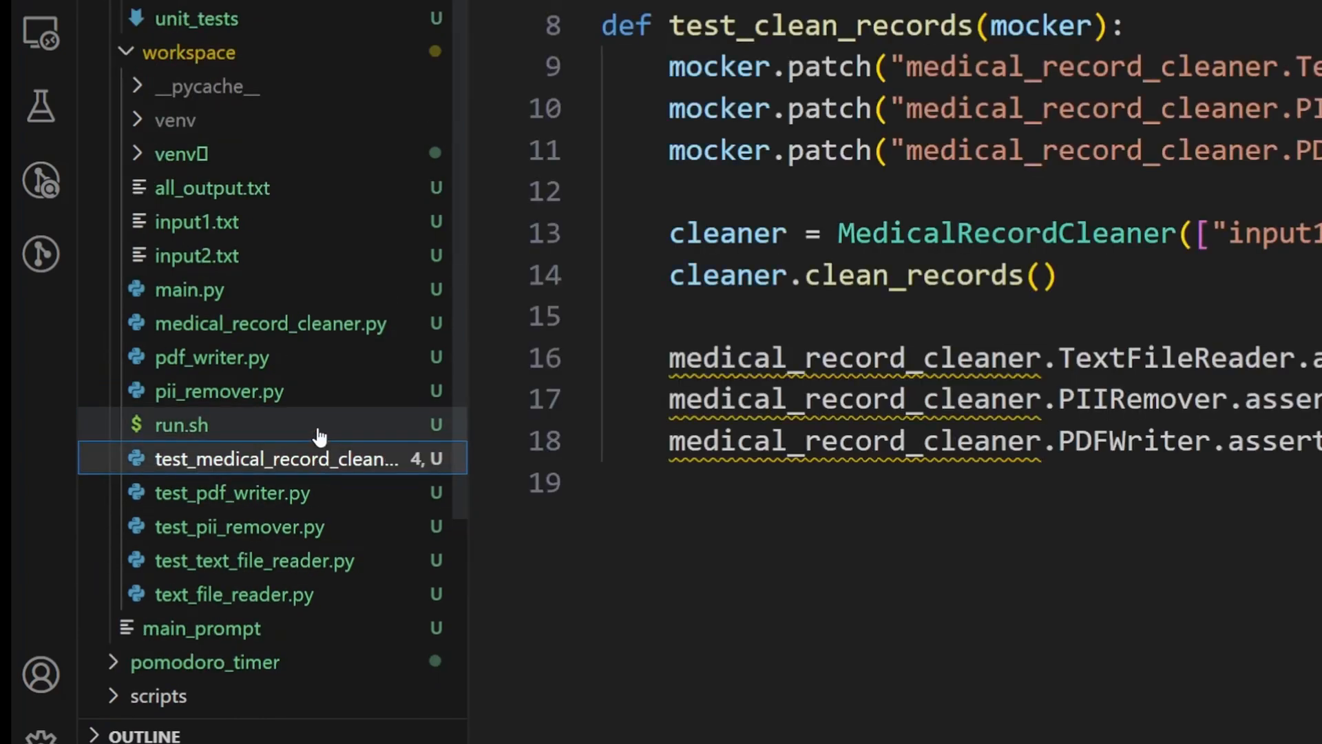
mouse_move(595, 662)
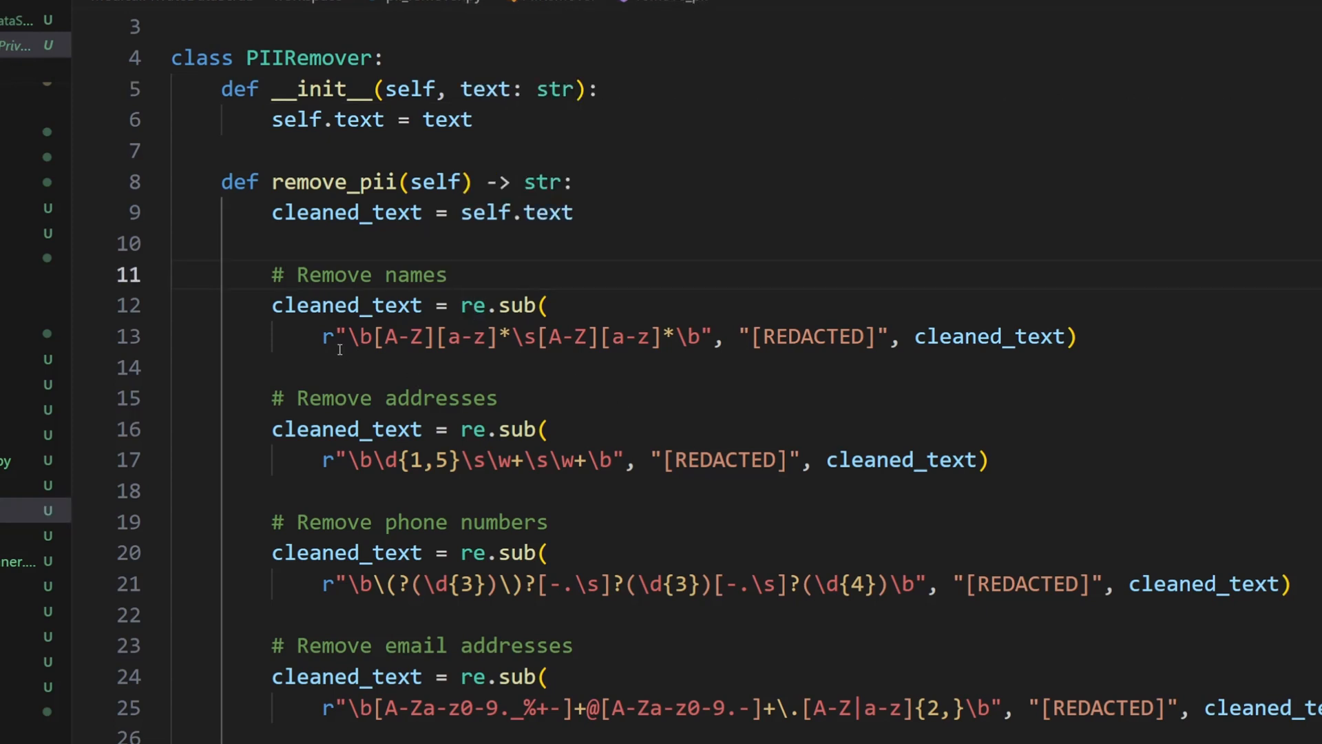
mouse_move(344, 365)
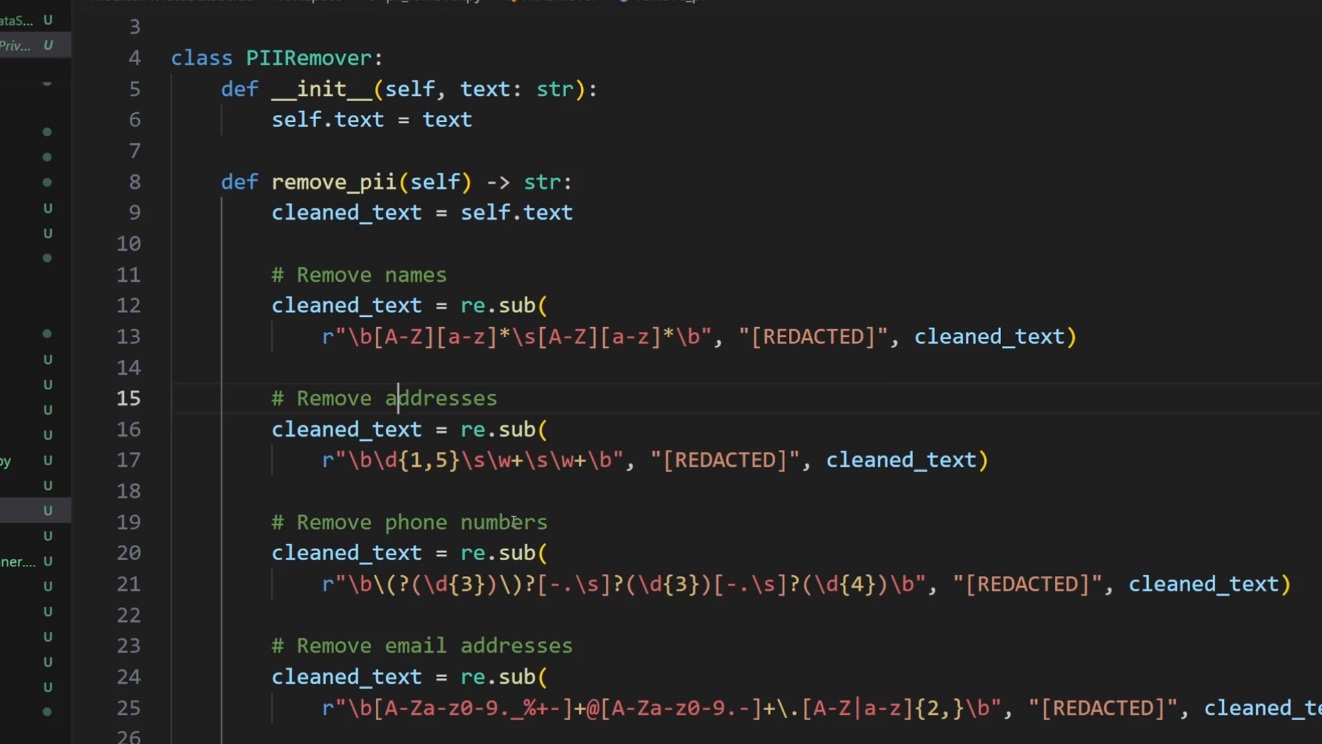
mouse_move(598, 544)
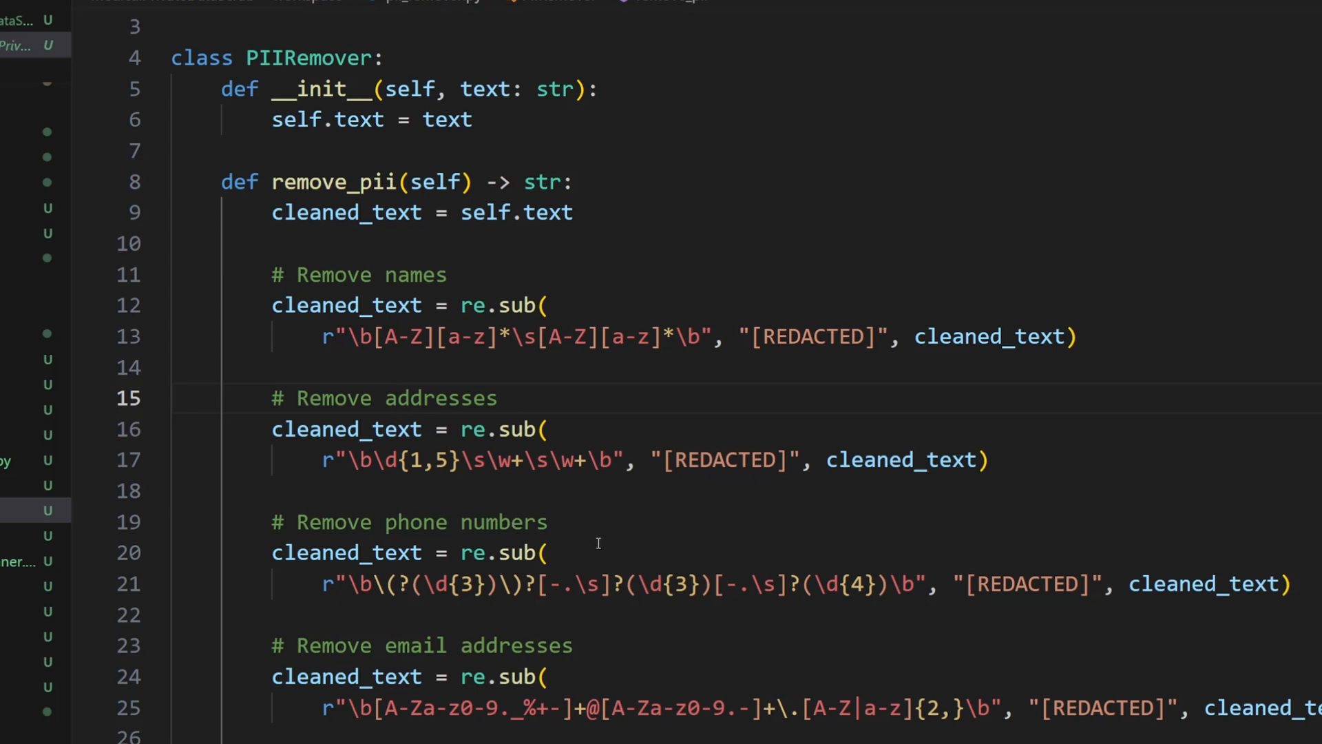
mouse_move(769, 626)
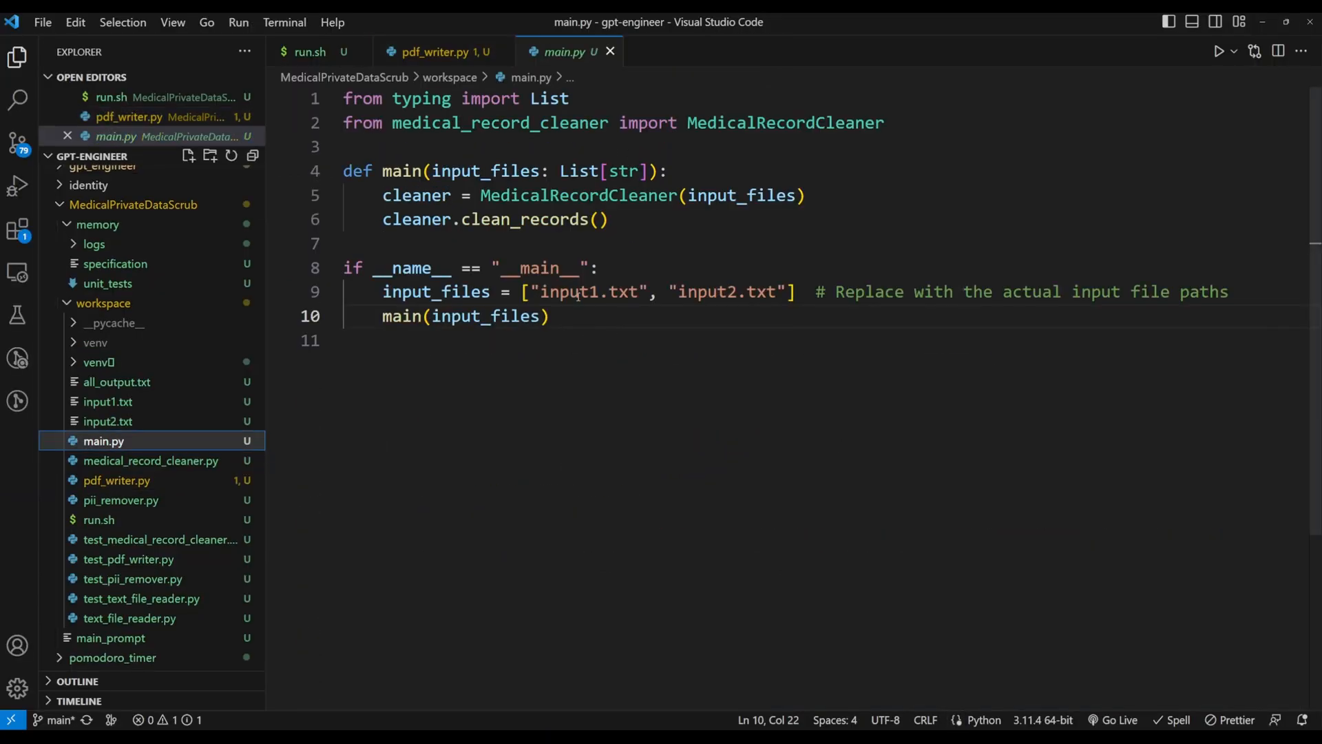
mouse_move(749, 303)
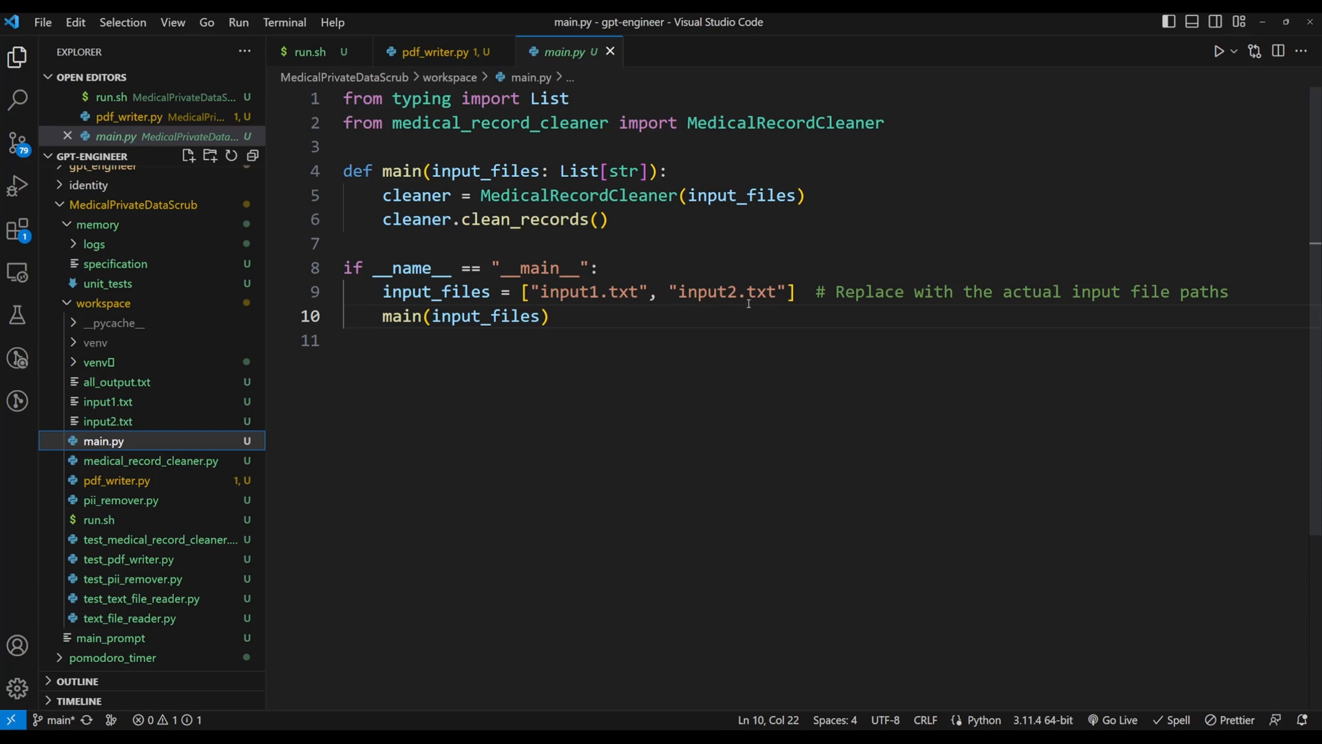
mouse_move(144, 402)
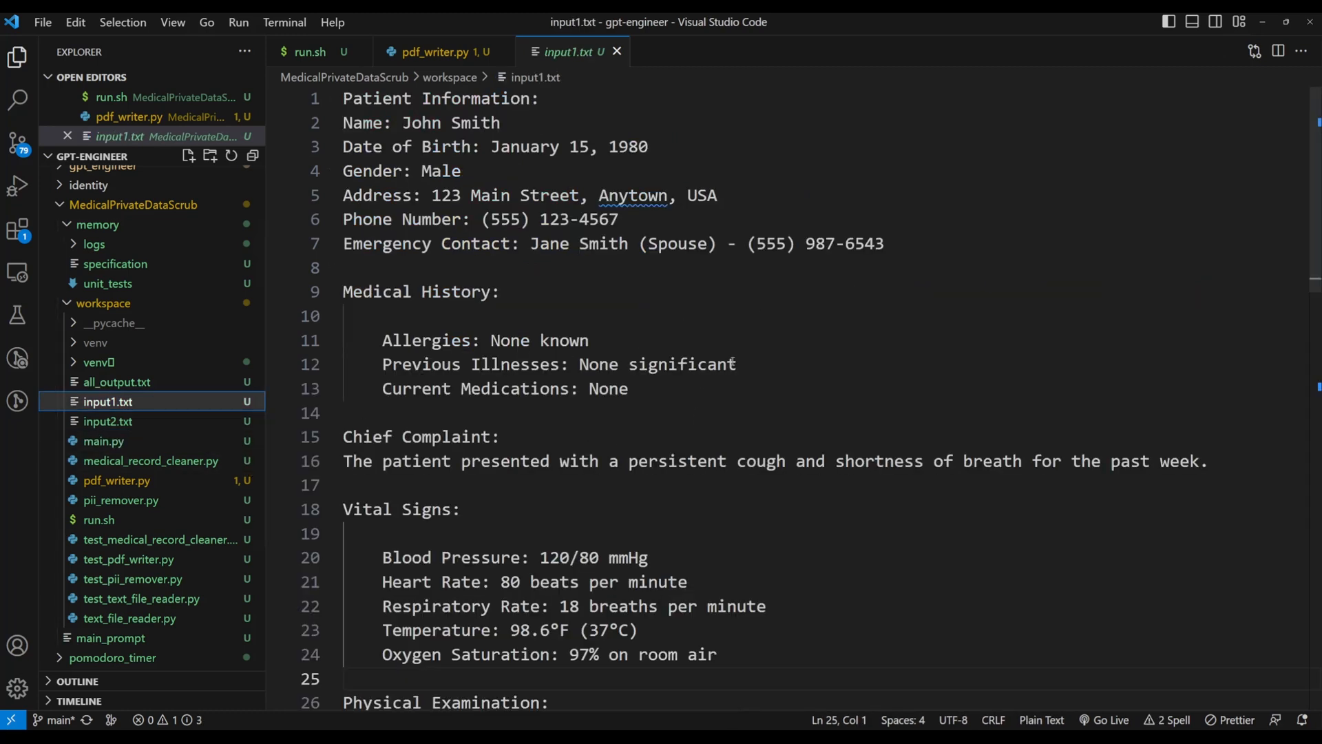
mouse_move(724, 342)
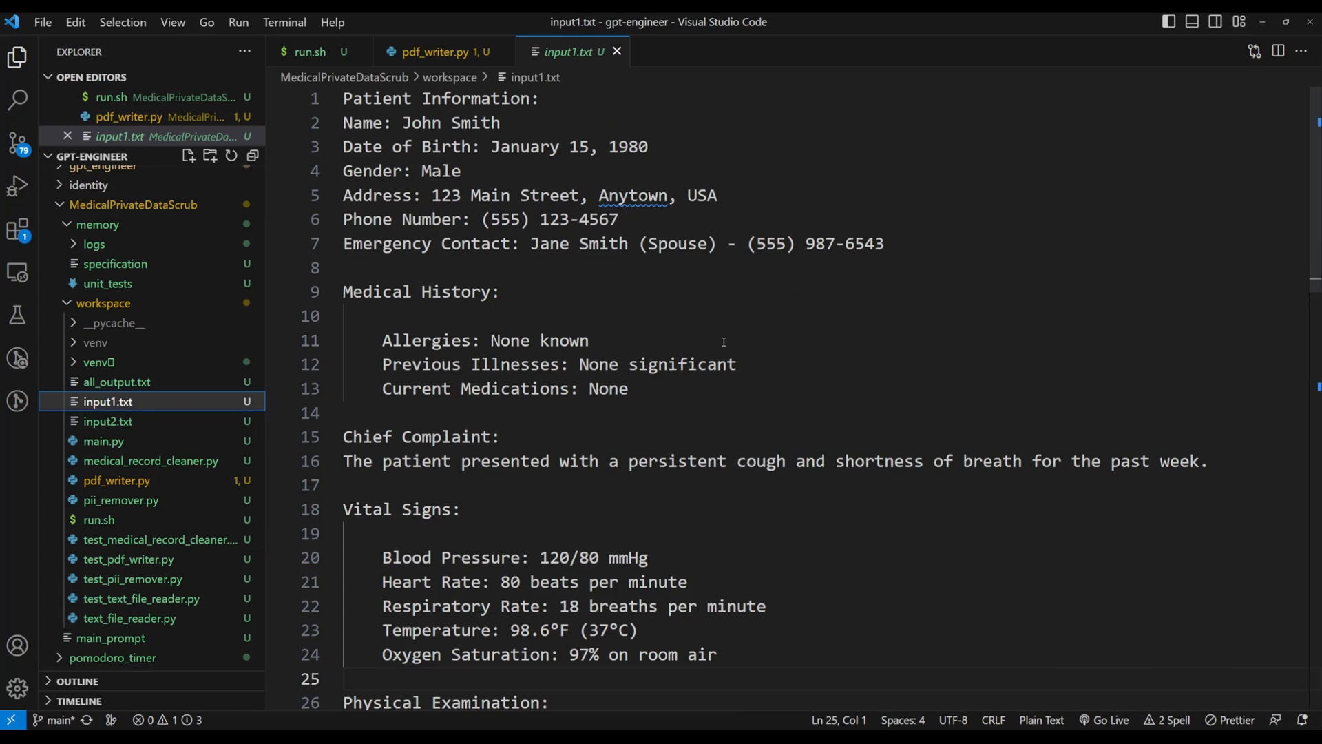
mouse_move(497, 176)
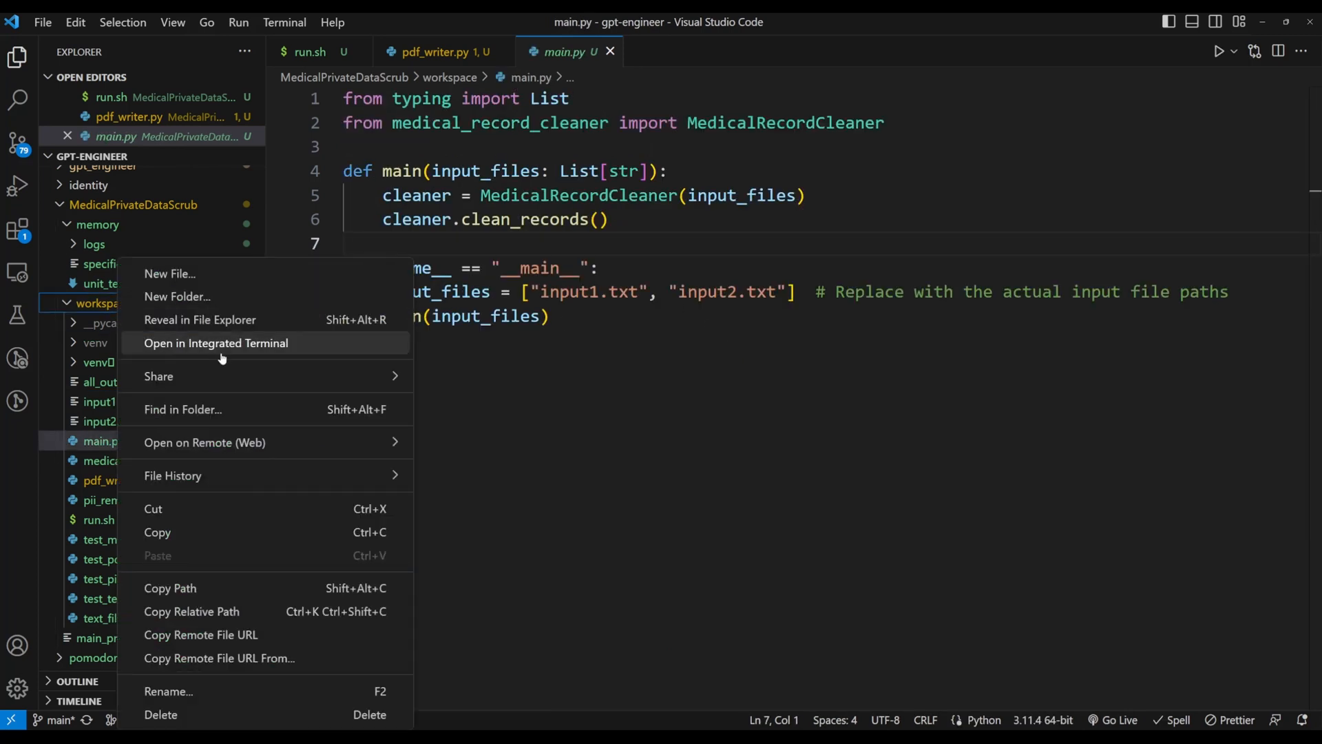
Run python main.py in an integrated terminal inside the workspace folder
left_click(215, 343)
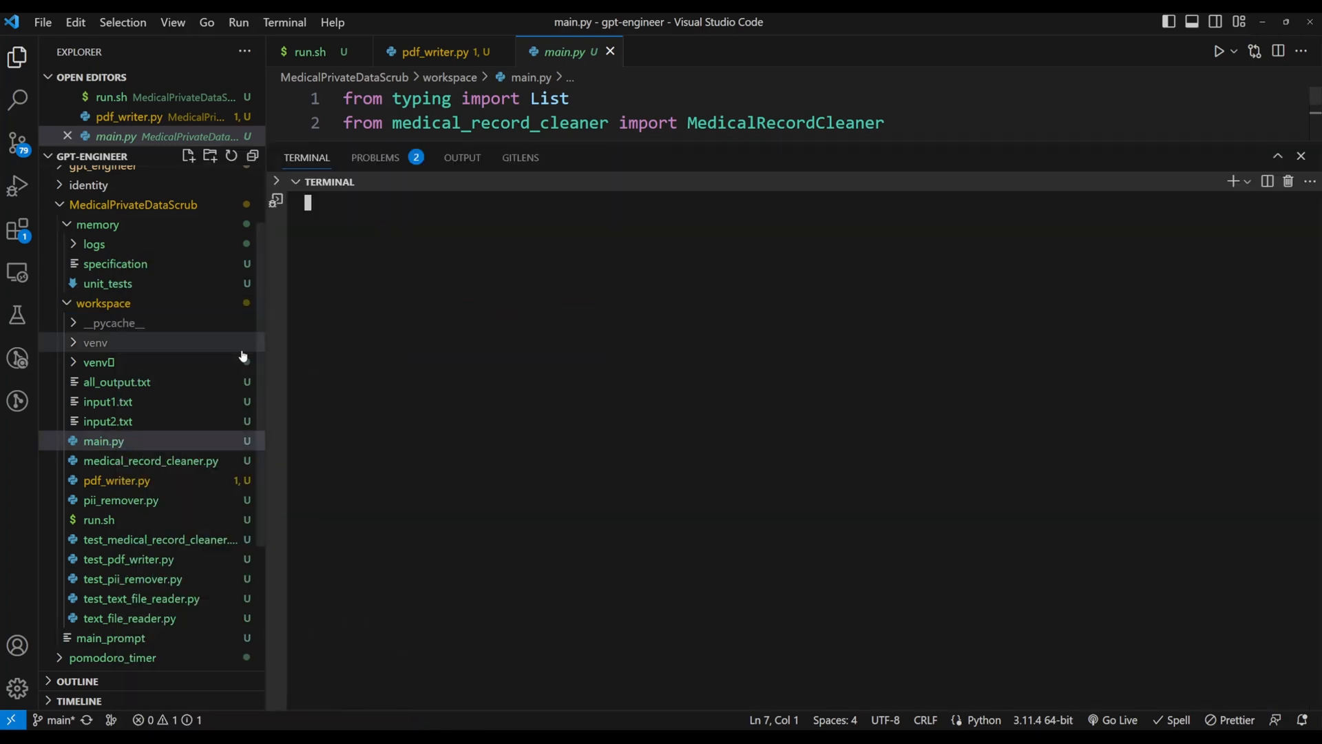
type("python main")
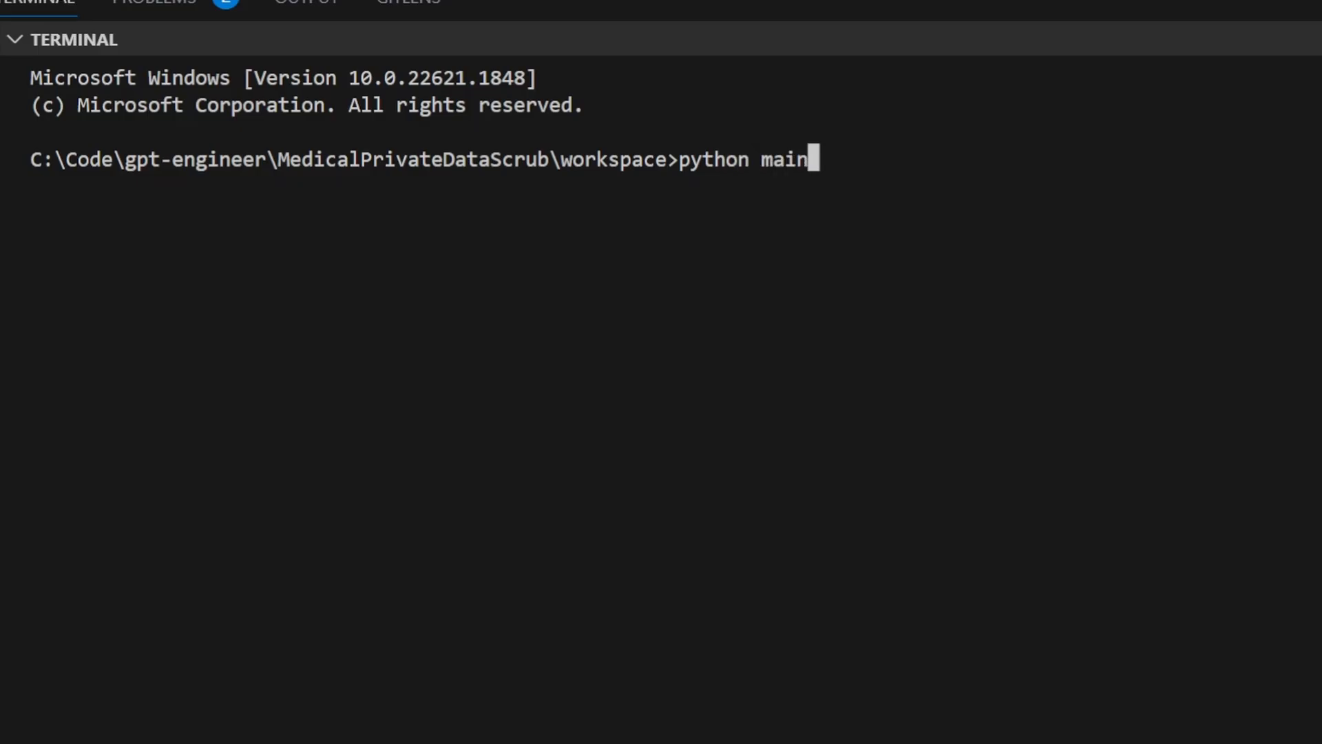
type(".py")
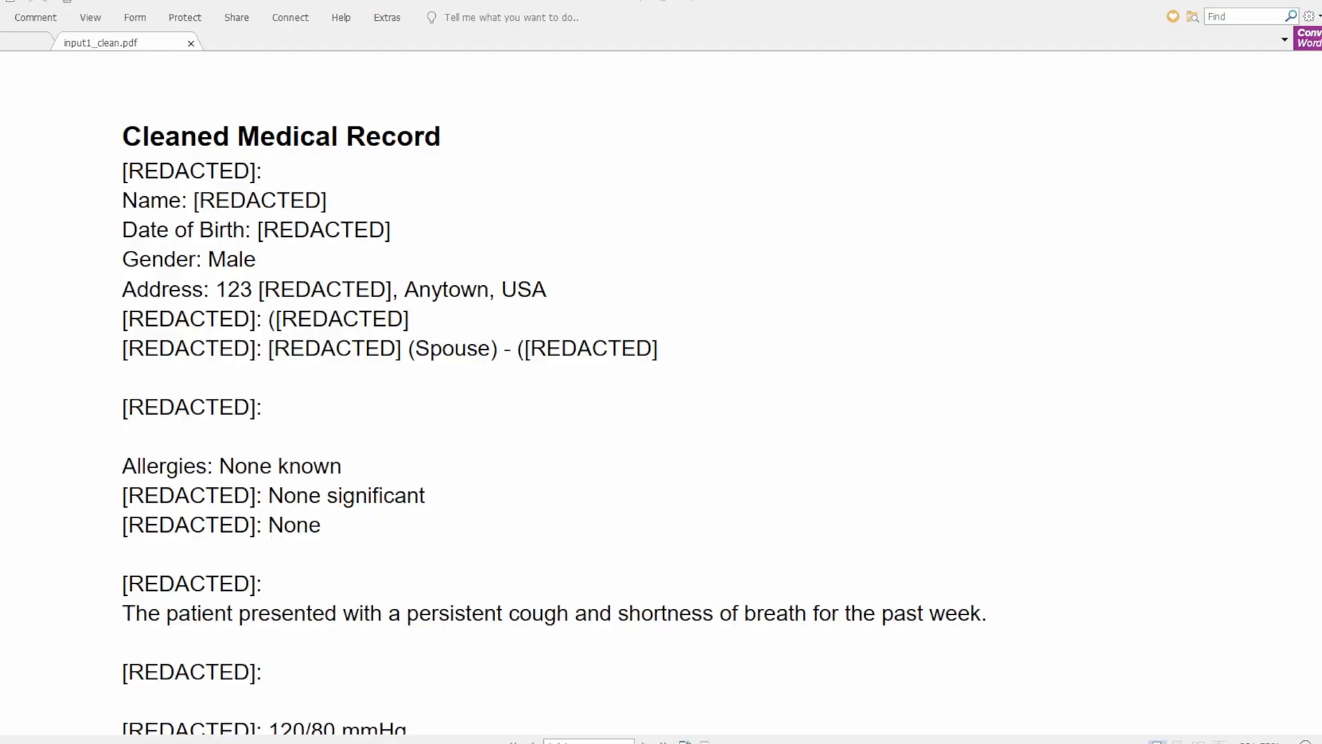
mouse_move(875, 413)
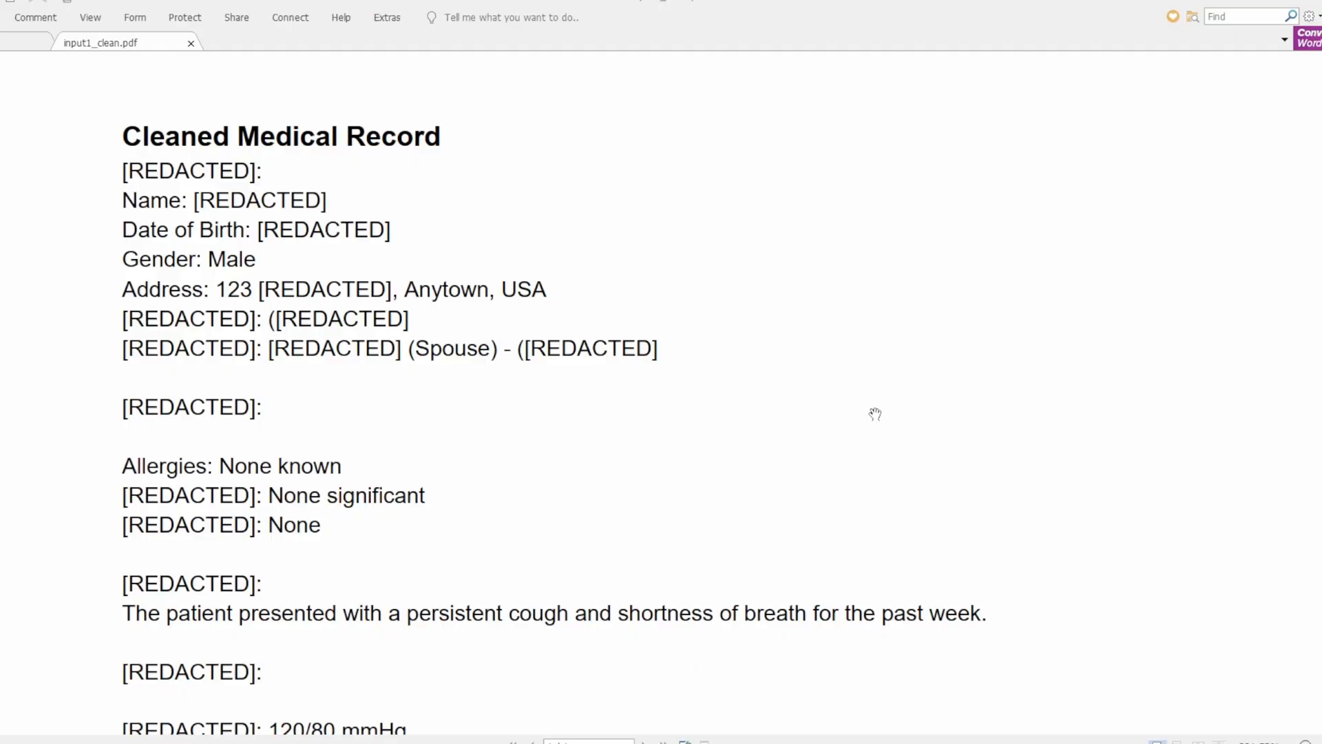
mouse_move(435, 419)
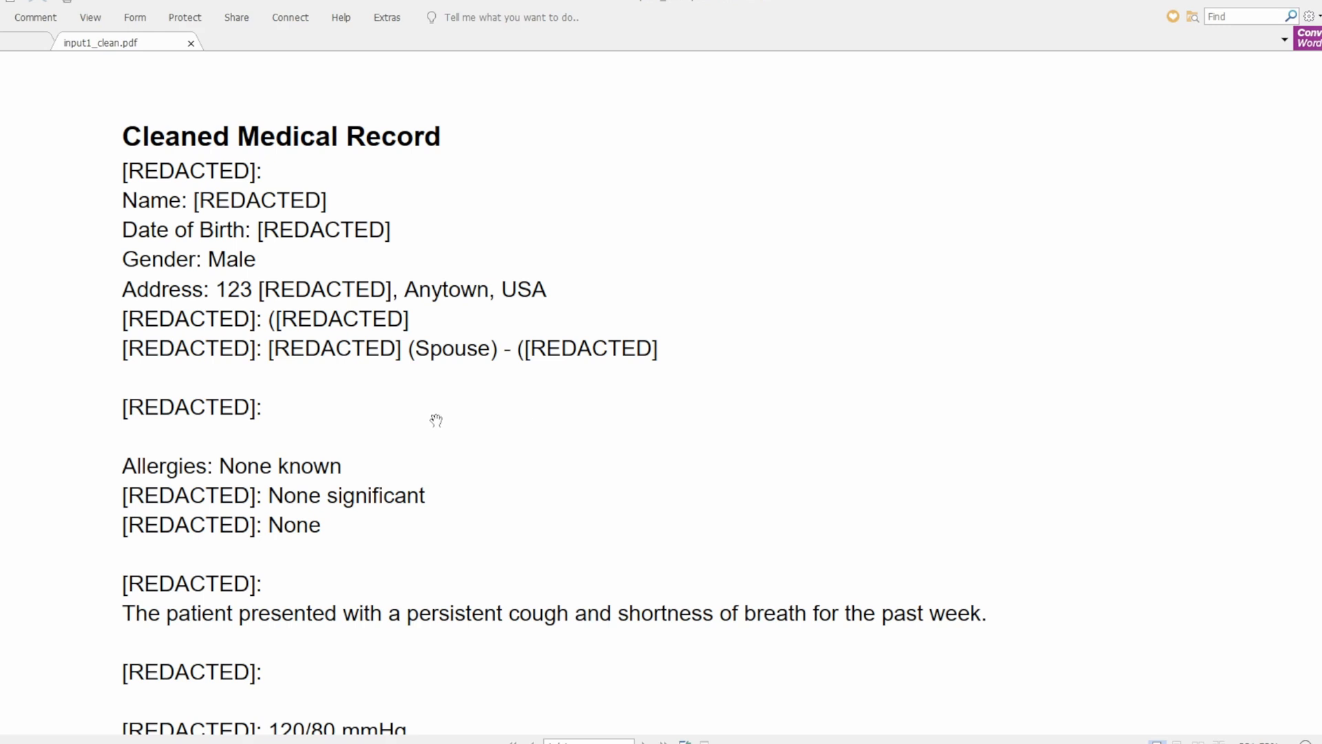
Scroll through input1_clean.pdf past the redacted vitals to the intact assessment and follow-up
scroll("down", 3)
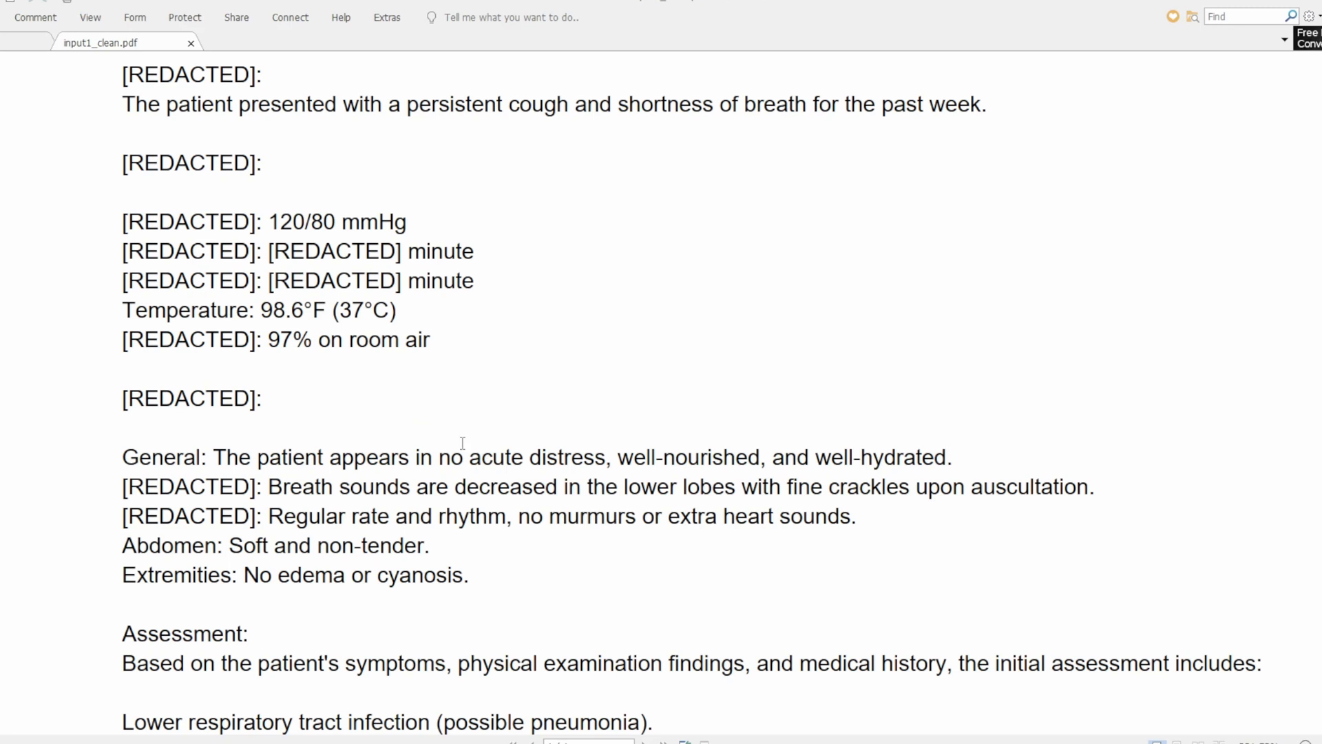
mouse_move(233, 392)
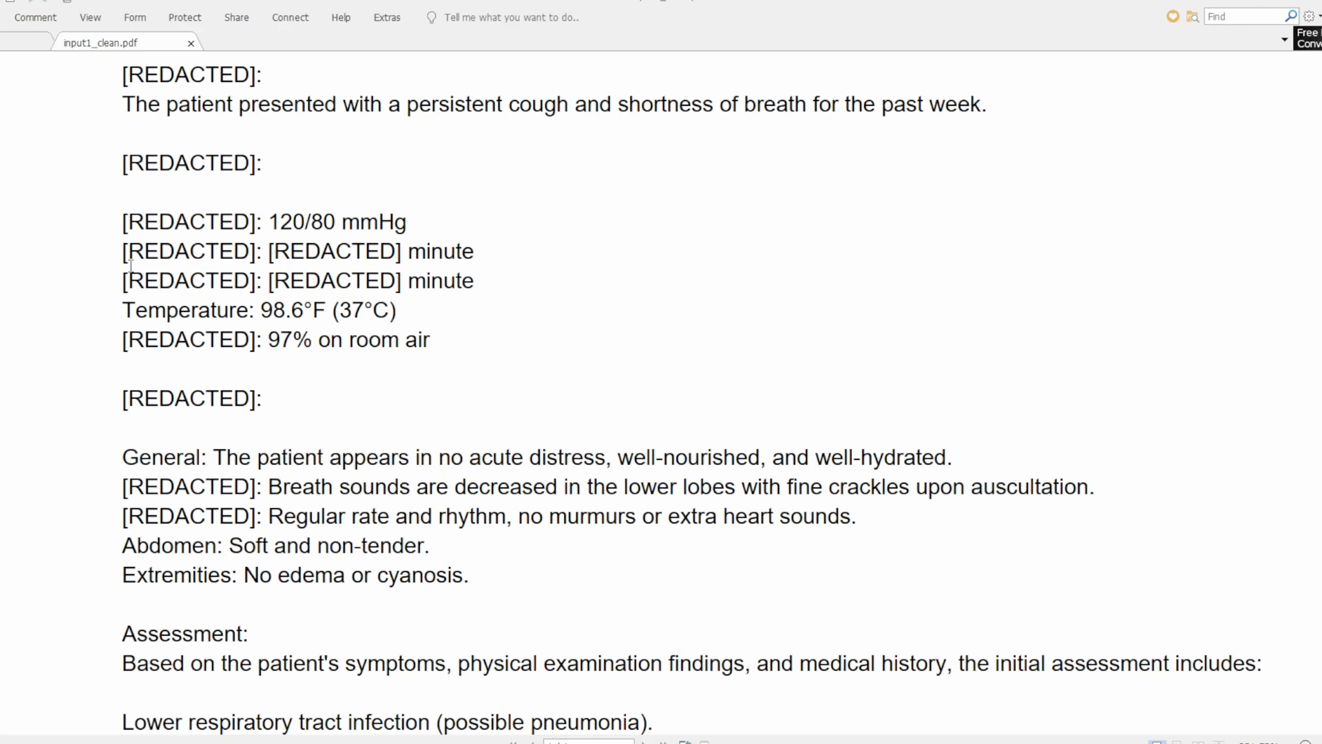
mouse_move(66, 223)
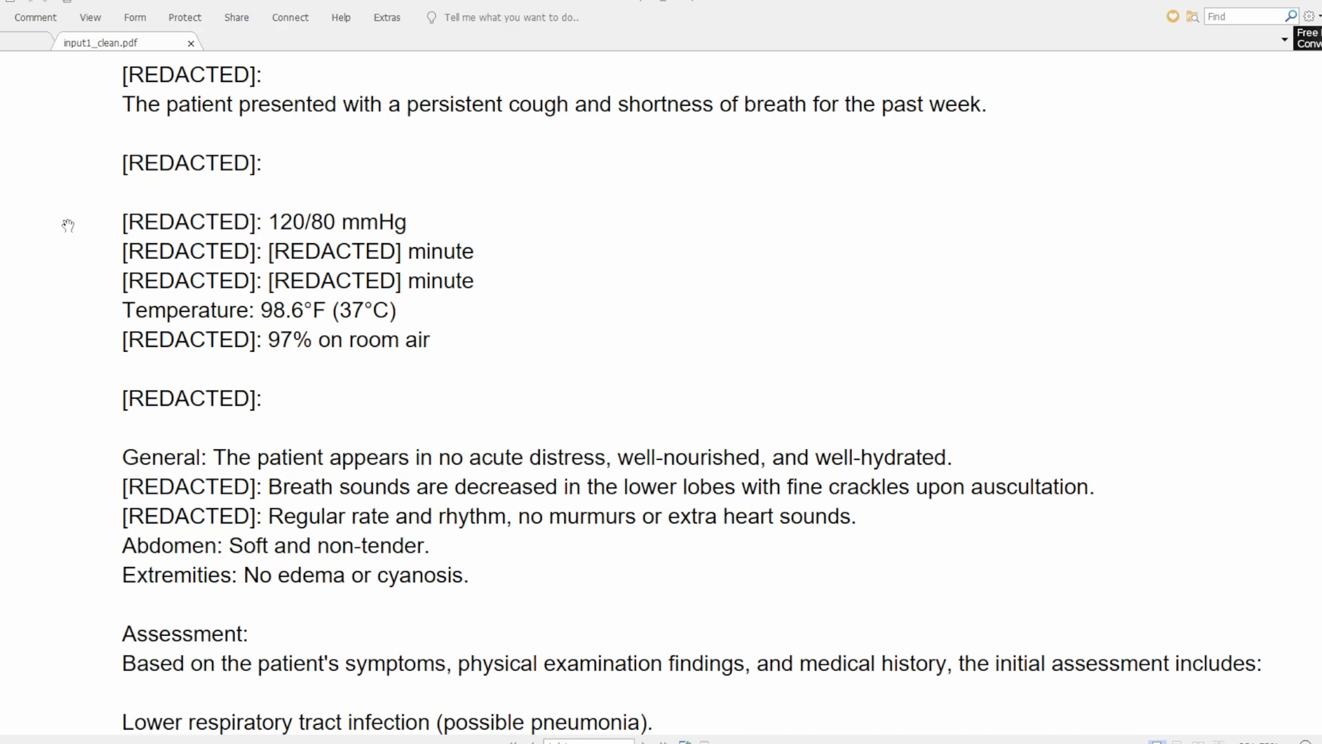
scroll("down", 3)
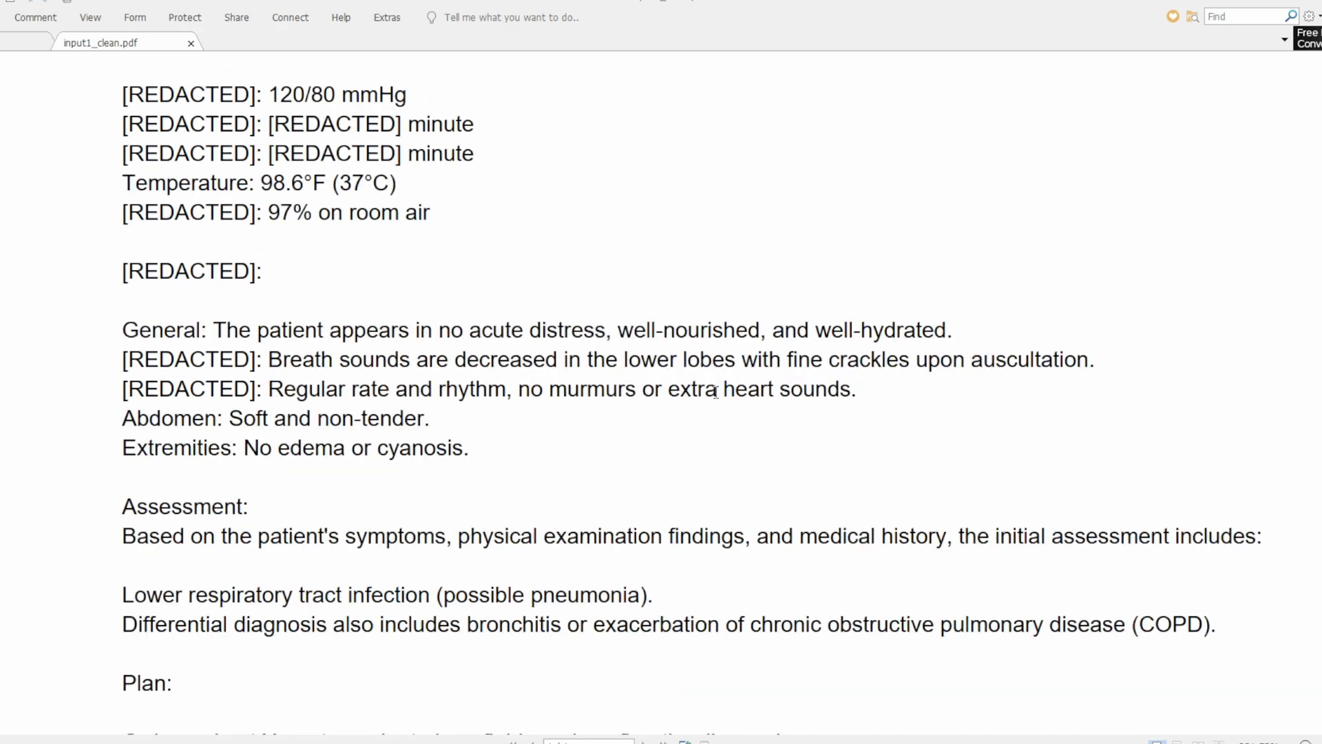
scroll("down", 3)
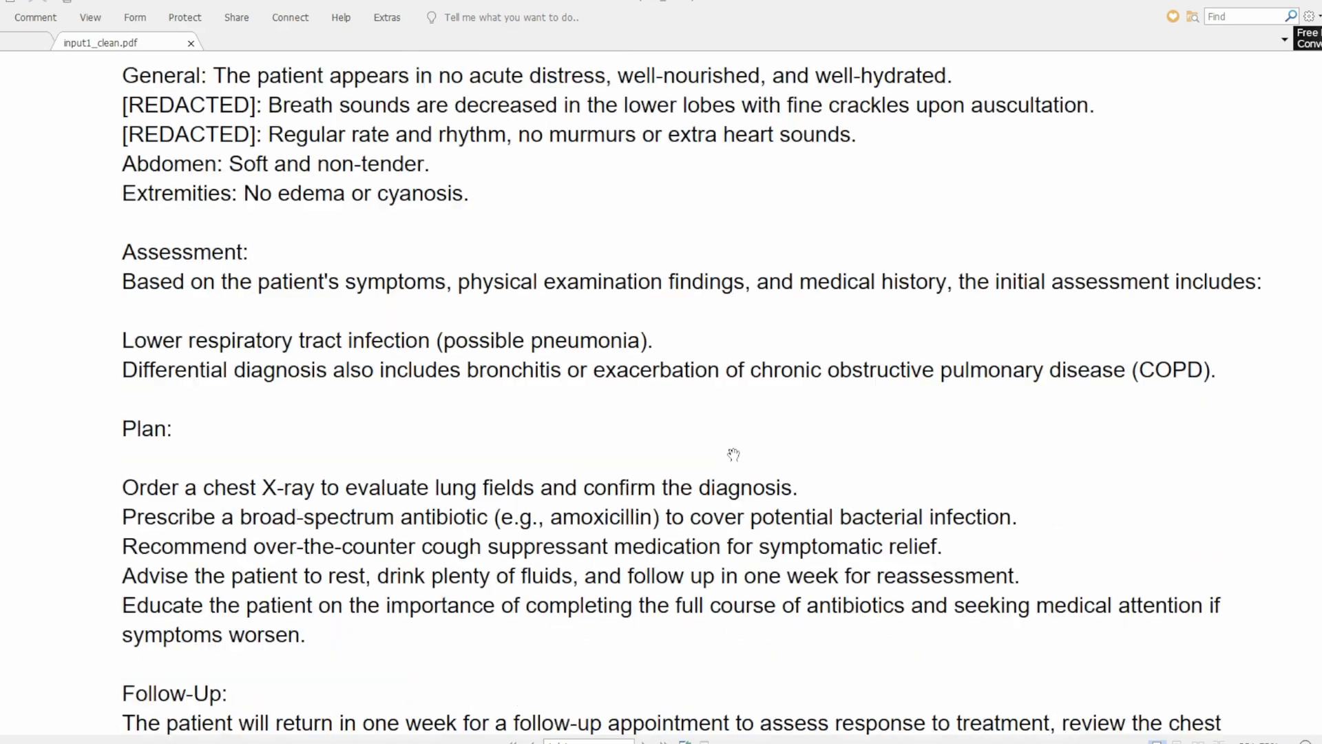